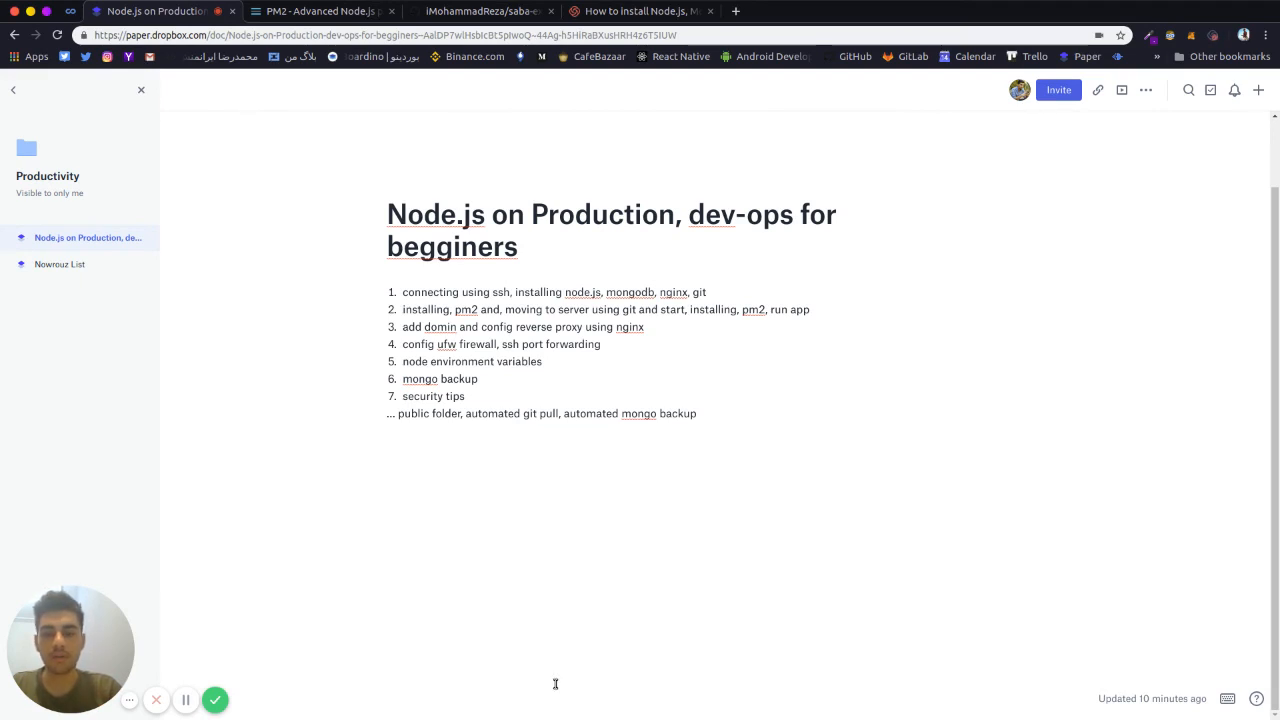
Bring forward the terminal holding the SSH root session to the Ubuntu 16.04 server.
{"action": "double_click", "coordinate": [464, 308]}
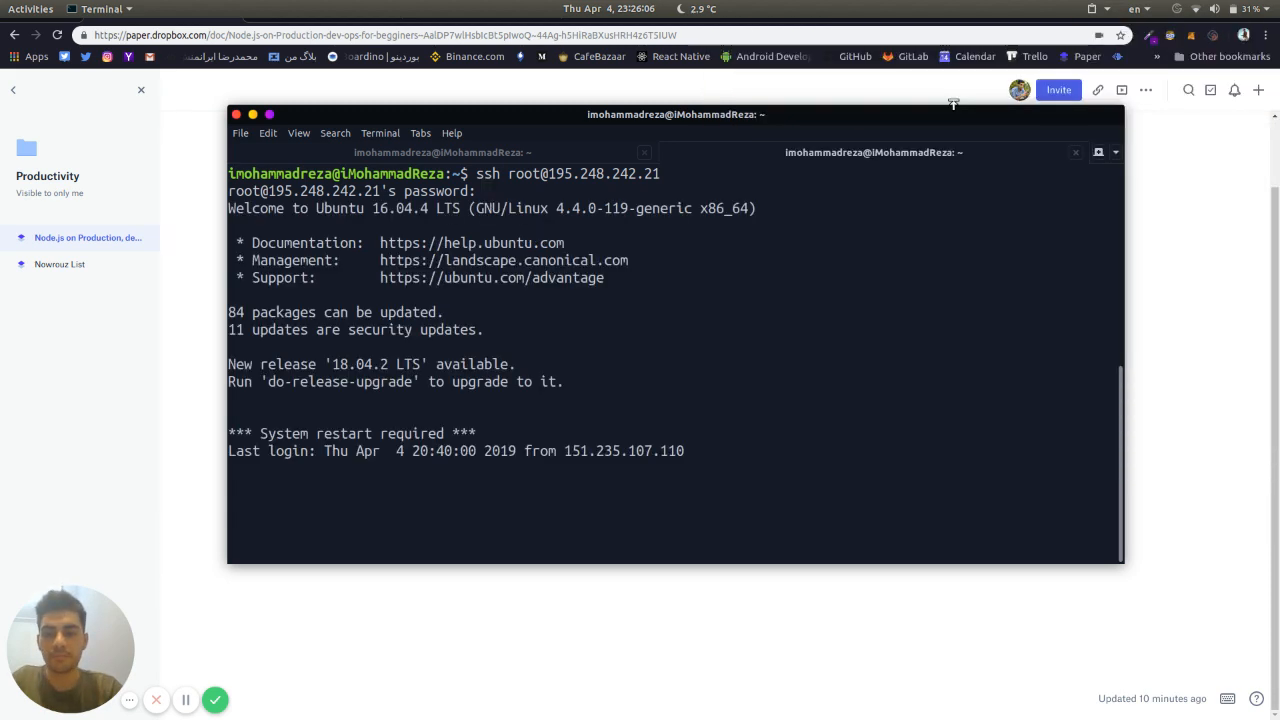
Confirm the server prompt, then move to the PM2 homepage at pm2.keymetrics.io.
{"action": "key", "text": "Return"}
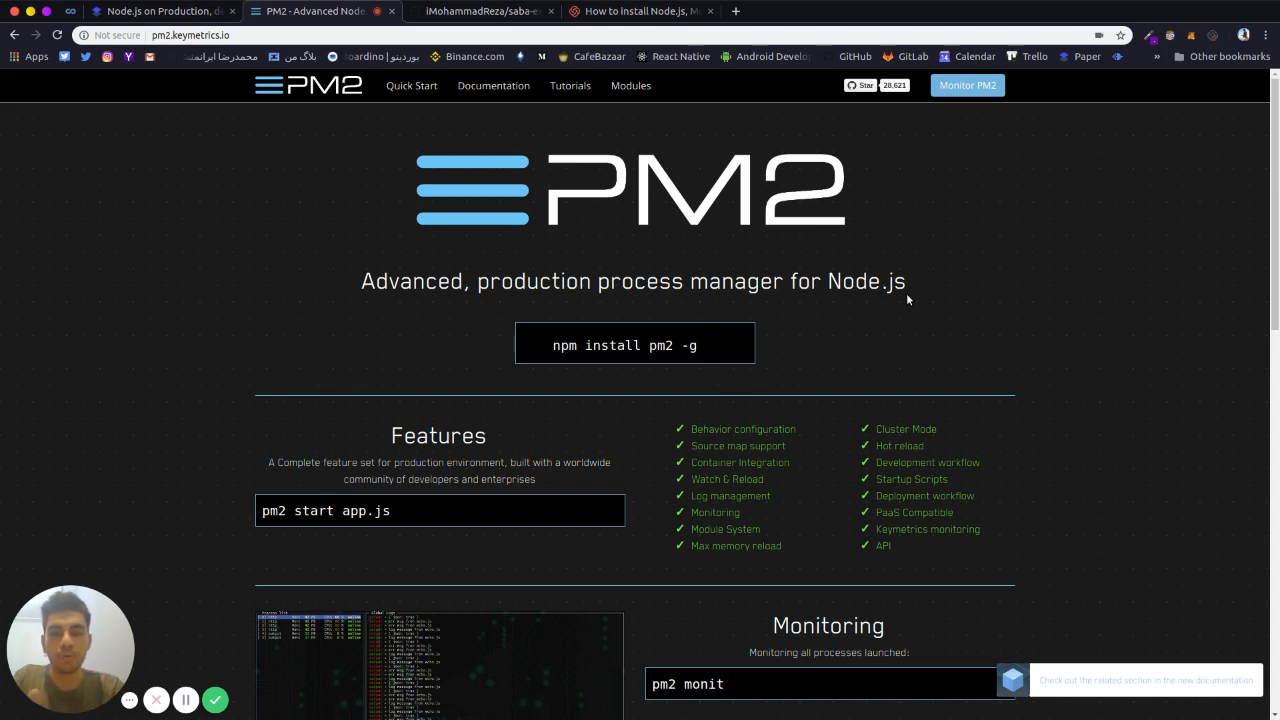
{"action": "mouse_move", "coordinate": [770, 280]}
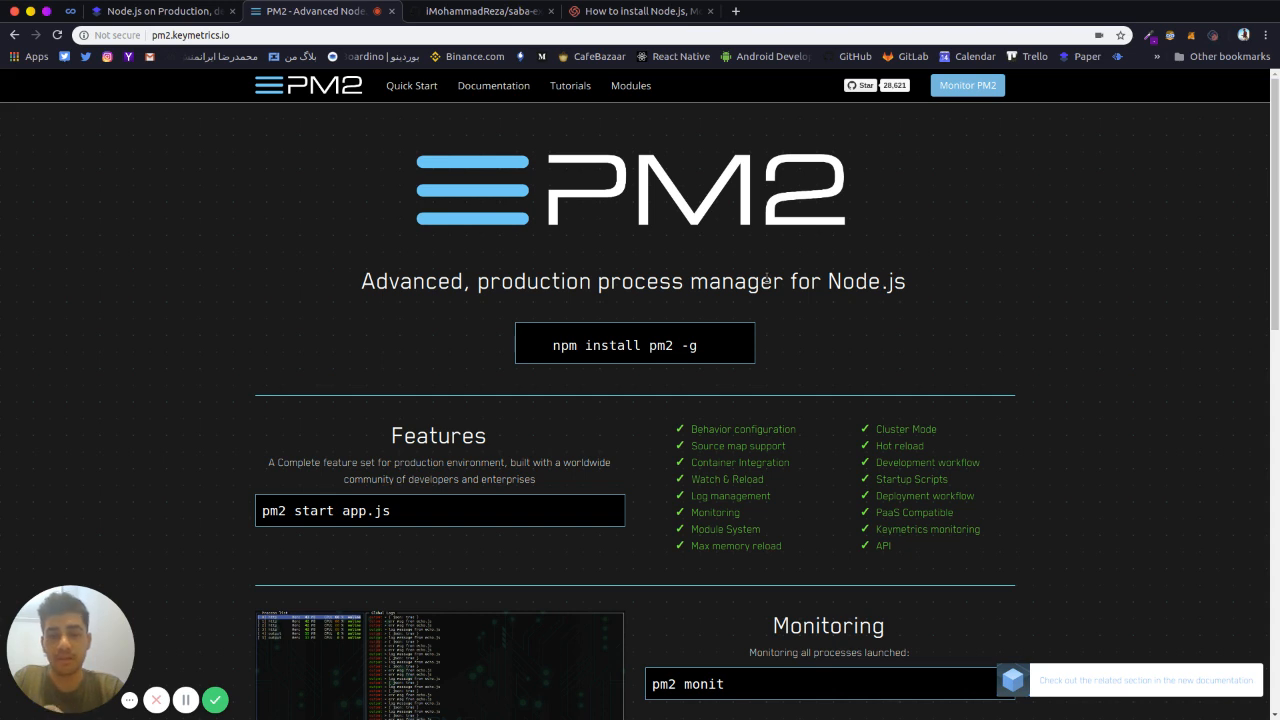
{"action": "mouse_move", "coordinate": [564, 190]}
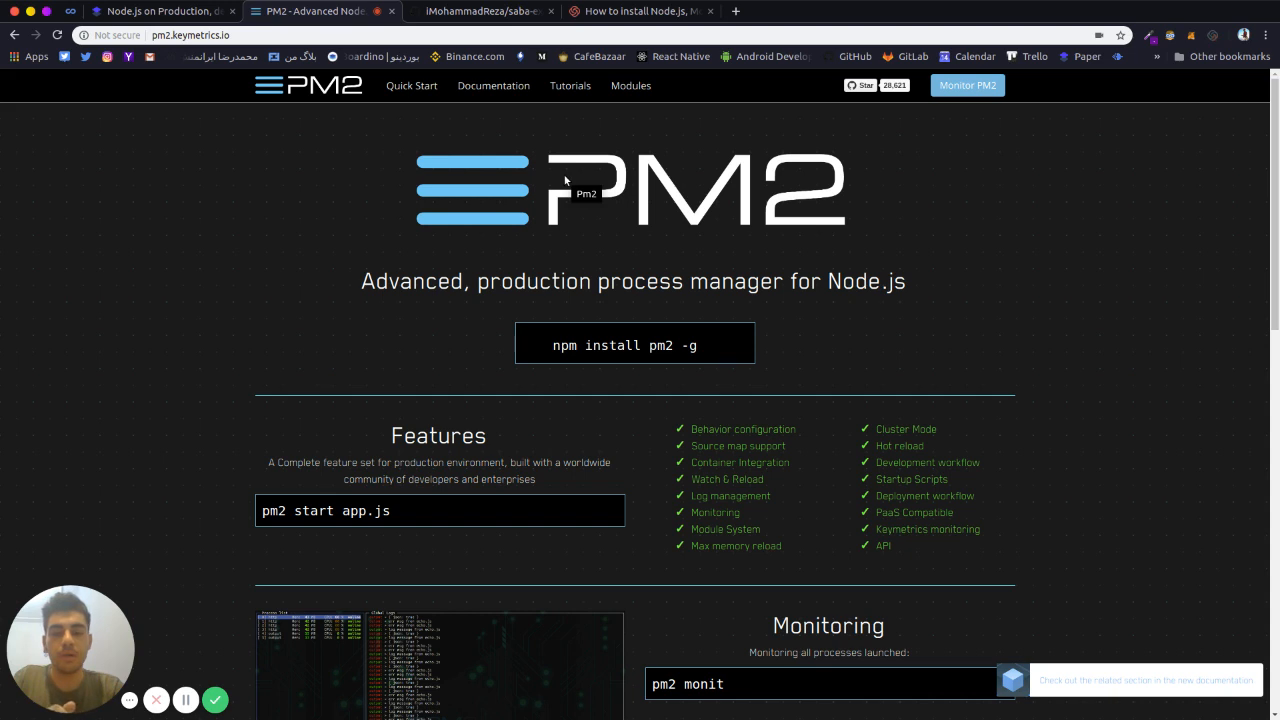
{"action": "mouse_move", "coordinate": [560, 436]}
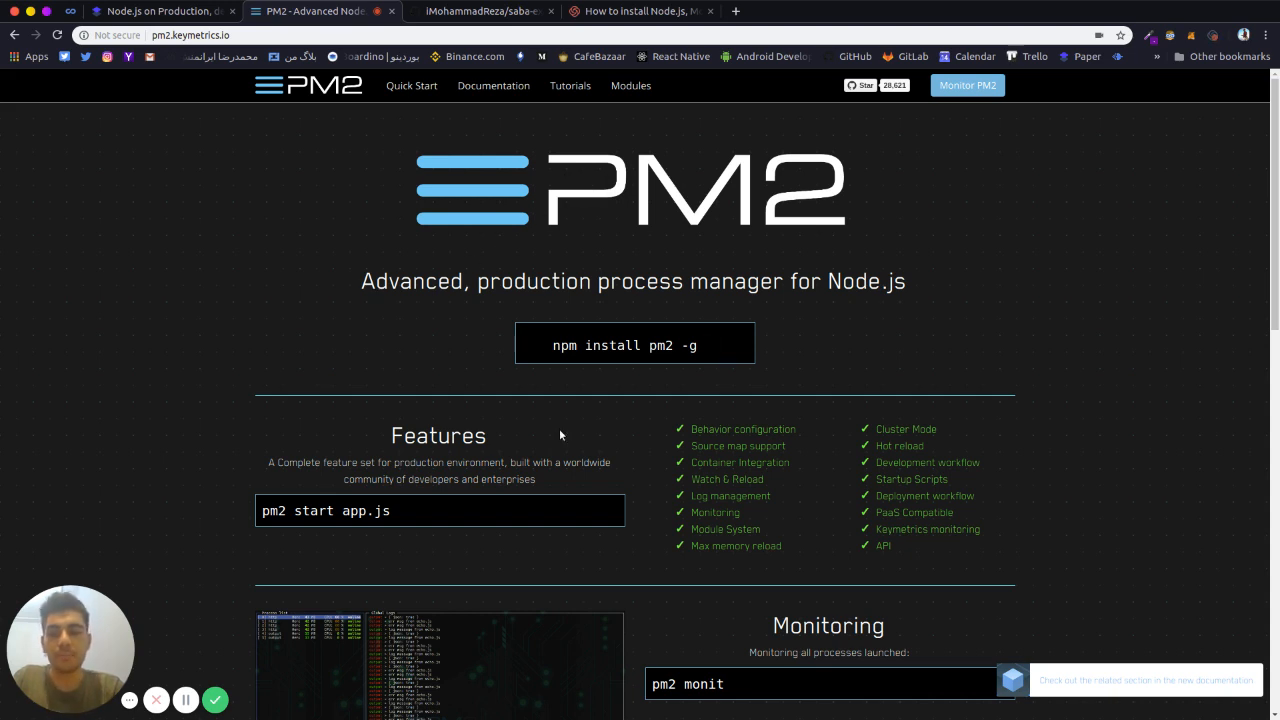
{"action": "mouse_move", "coordinate": [728, 480]}
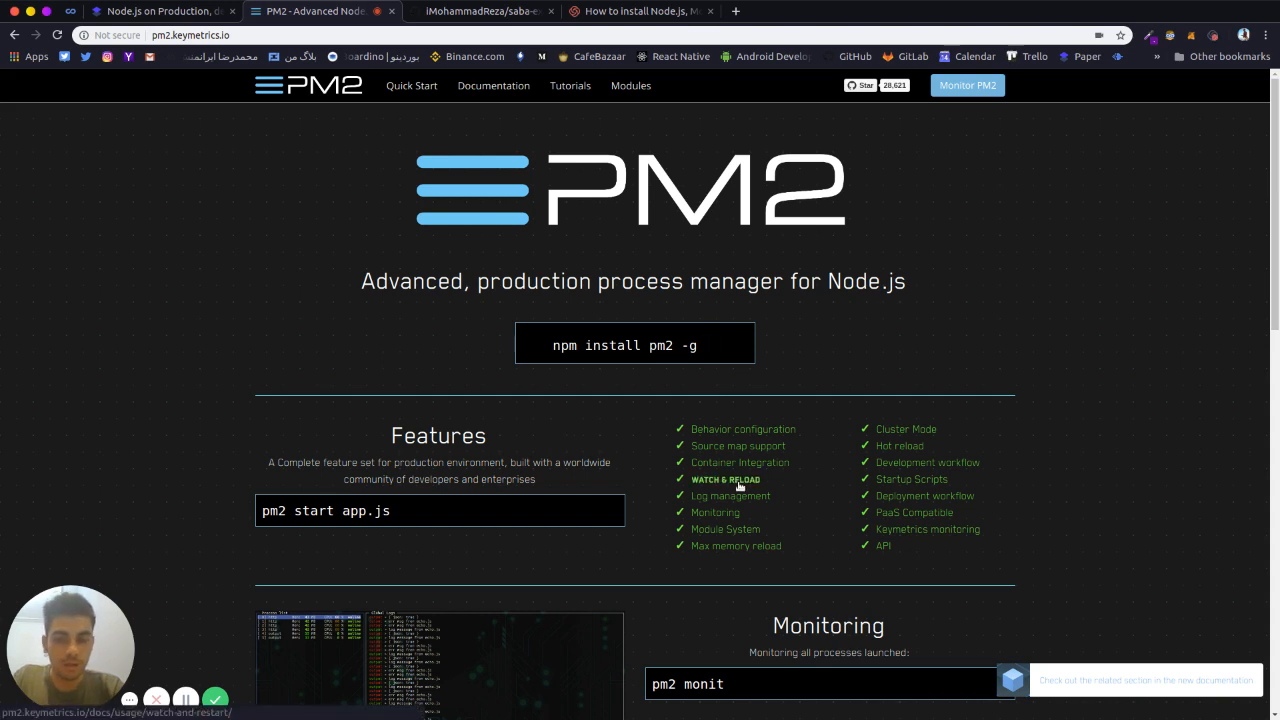
{"action": "mouse_move", "coordinate": [900, 444]}
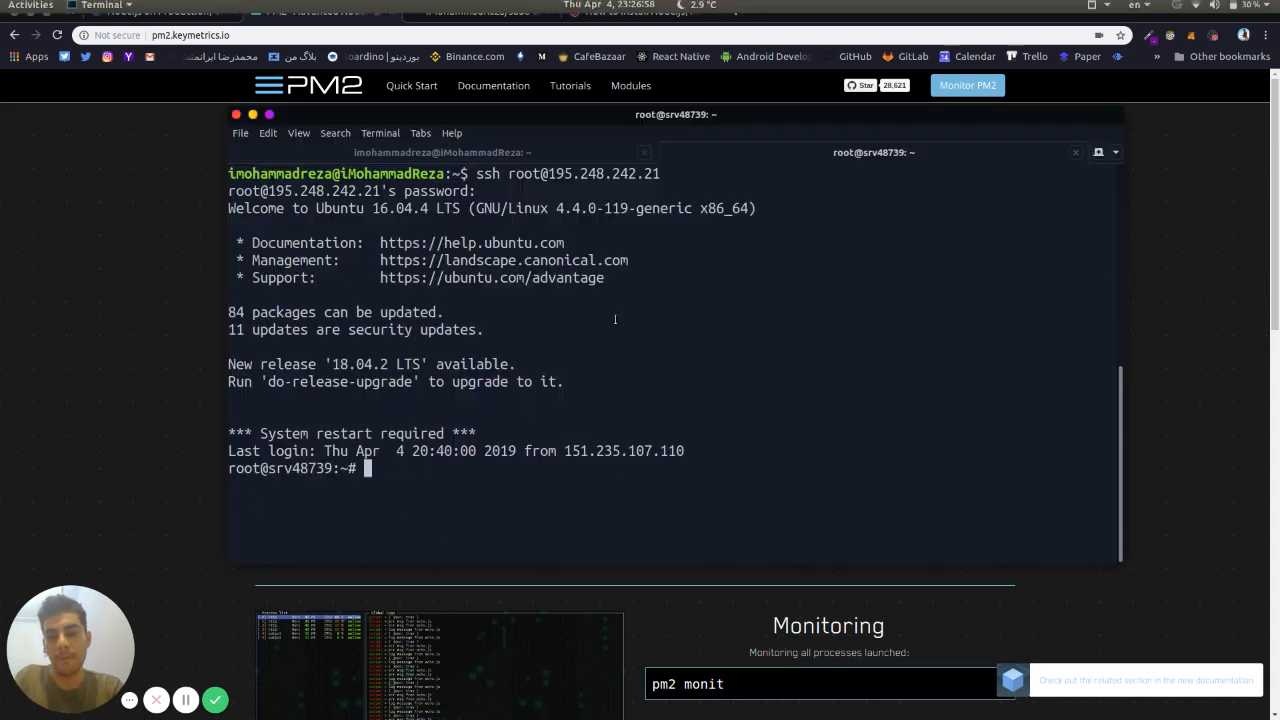
Run npm install pm2 -g to install pm2 globally on the server.
{"action": "type", "text": "npm"}
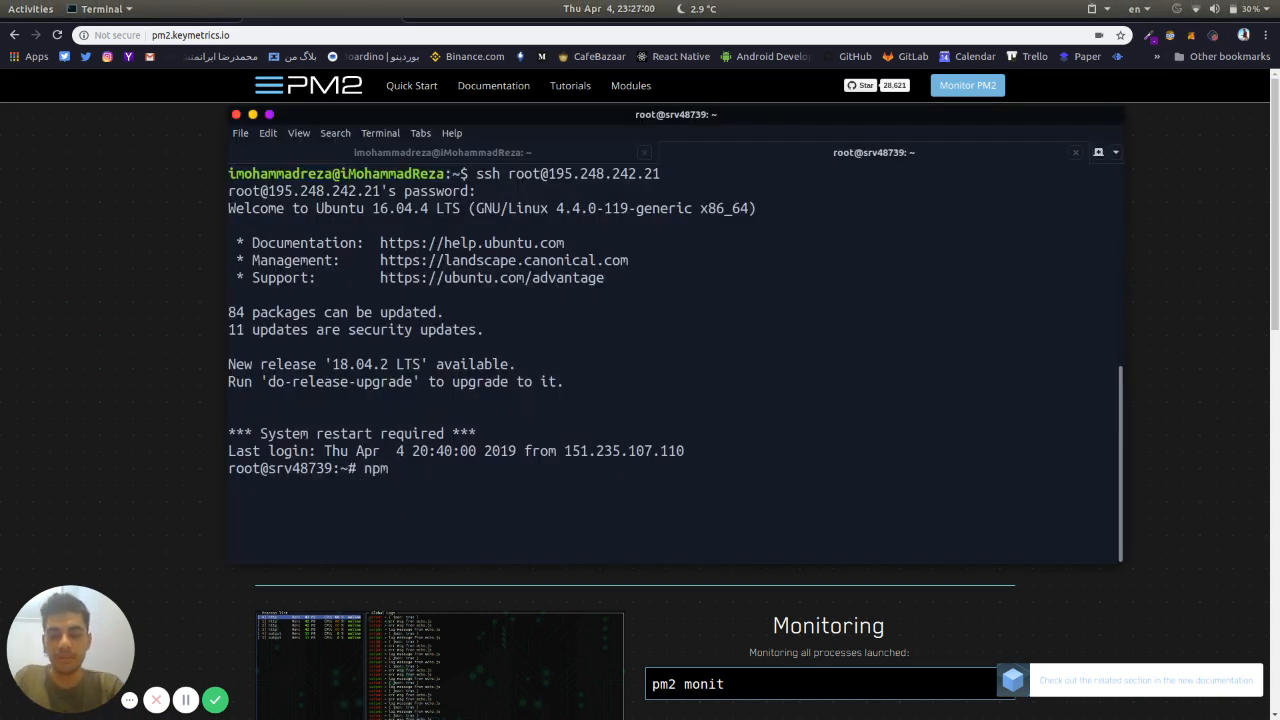
{"action": "type", "text": "install"}
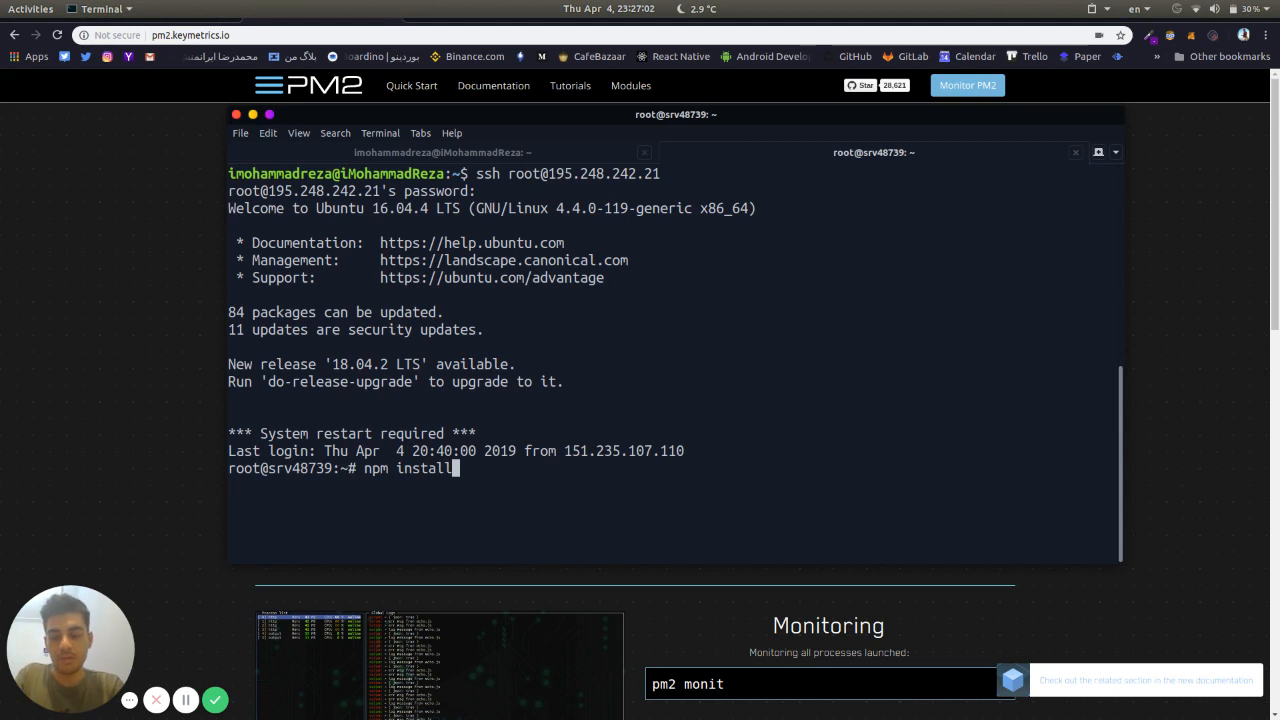
{"action": "type", "text": "pm2 -g"}
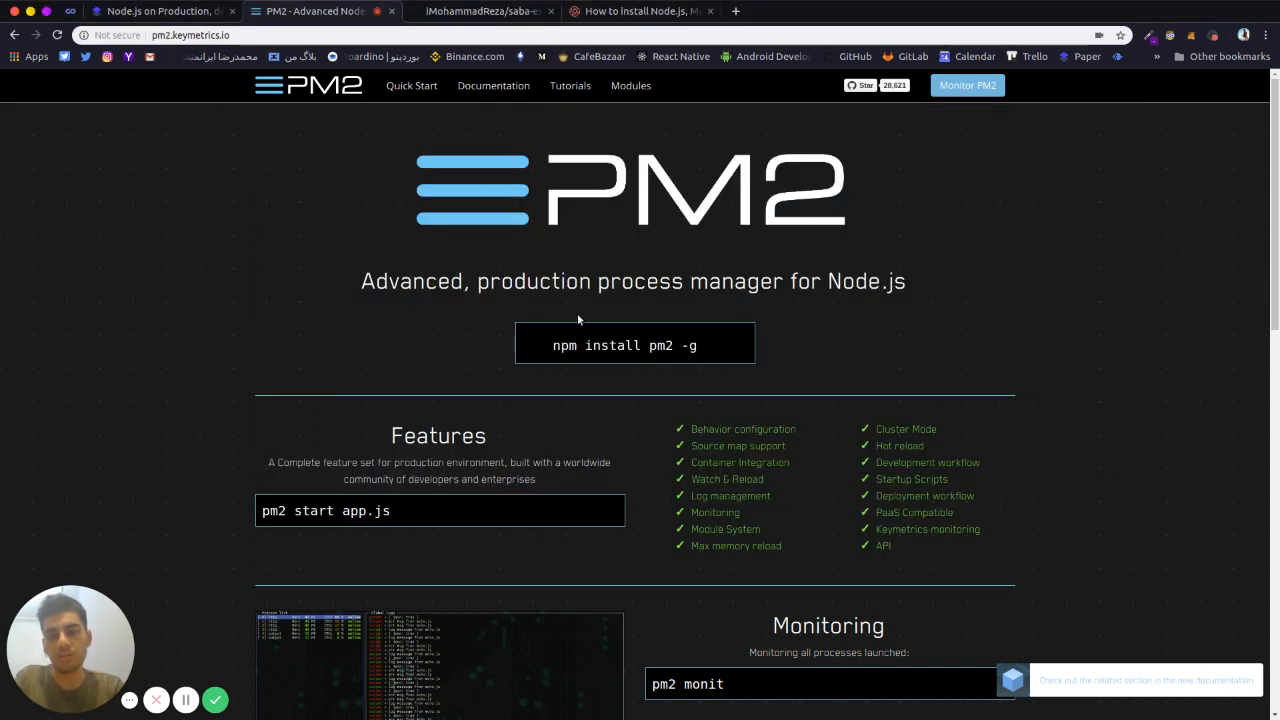
Scroll through the PM2 homepage while the global pm2 install finishes in the terminal.
{"action": "scroll", "scroll_direction": "down", "scroll_amount": 3}
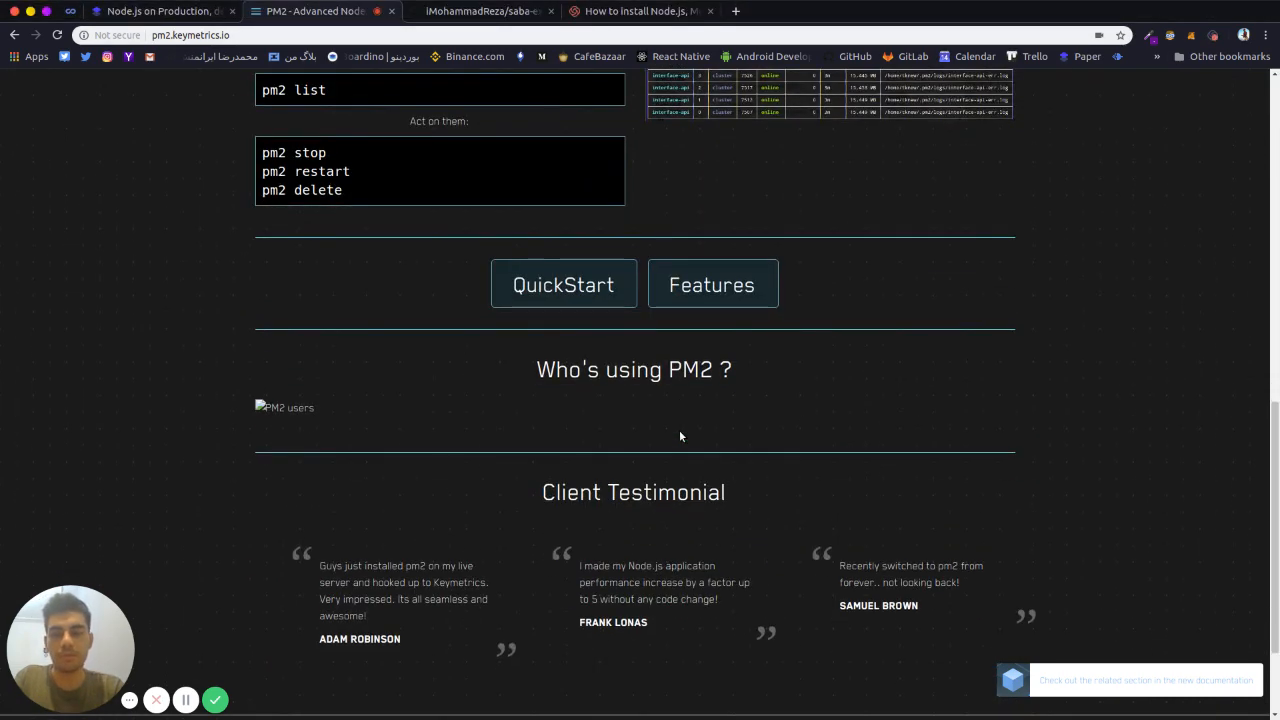
{"action": "scroll", "scroll_direction": "up", "scroll_amount": 3}
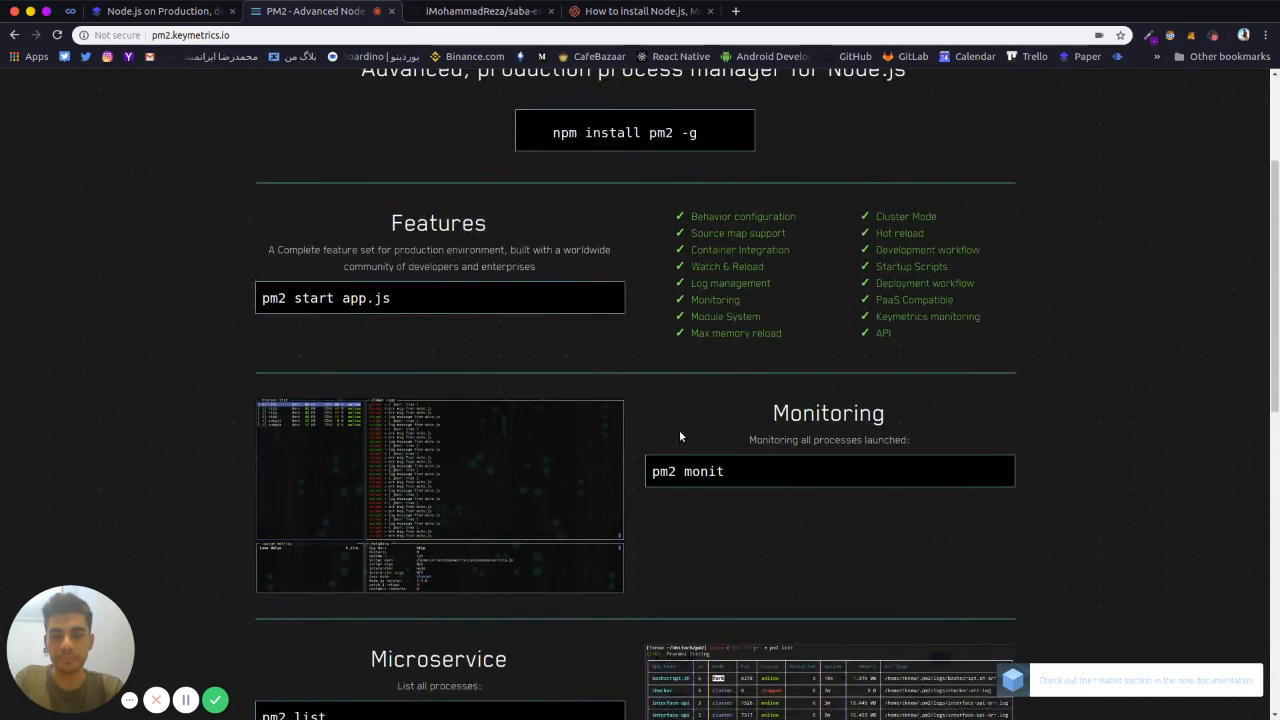
{"action": "scroll", "scroll_direction": "up", "scroll_amount": 3}
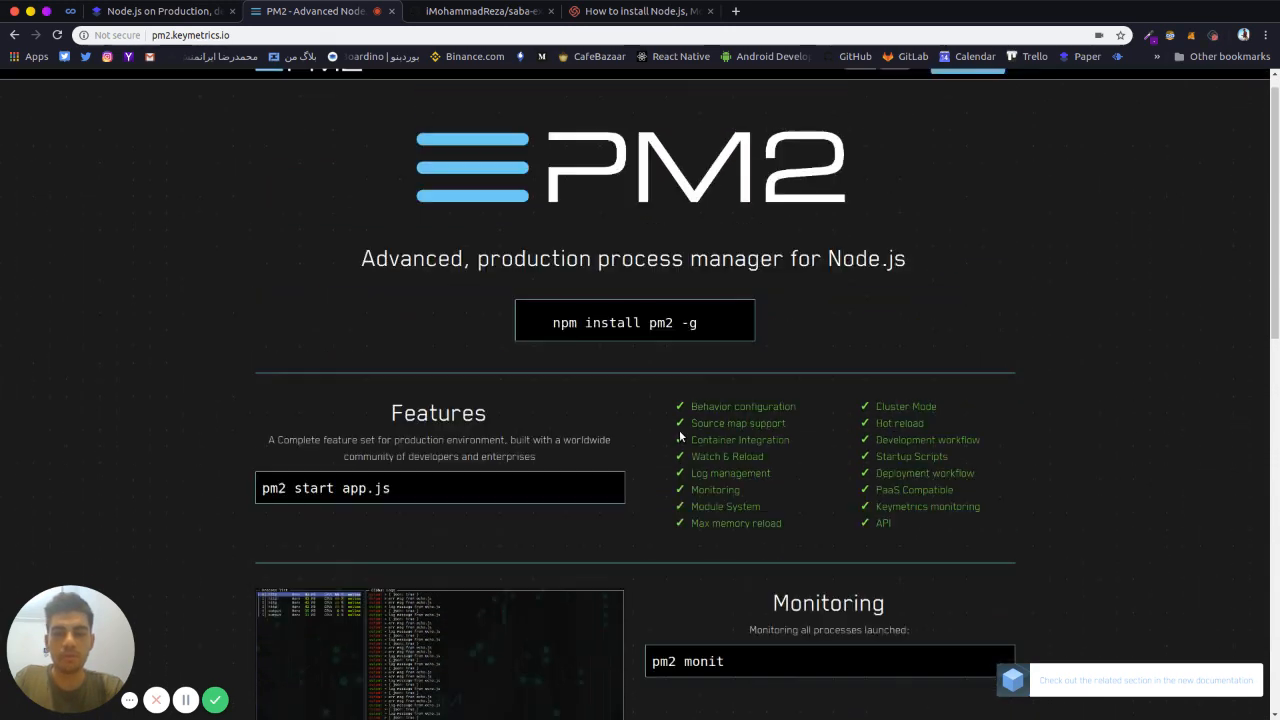
{"action": "scroll", "scroll_direction": "down", "scroll_amount": 3}
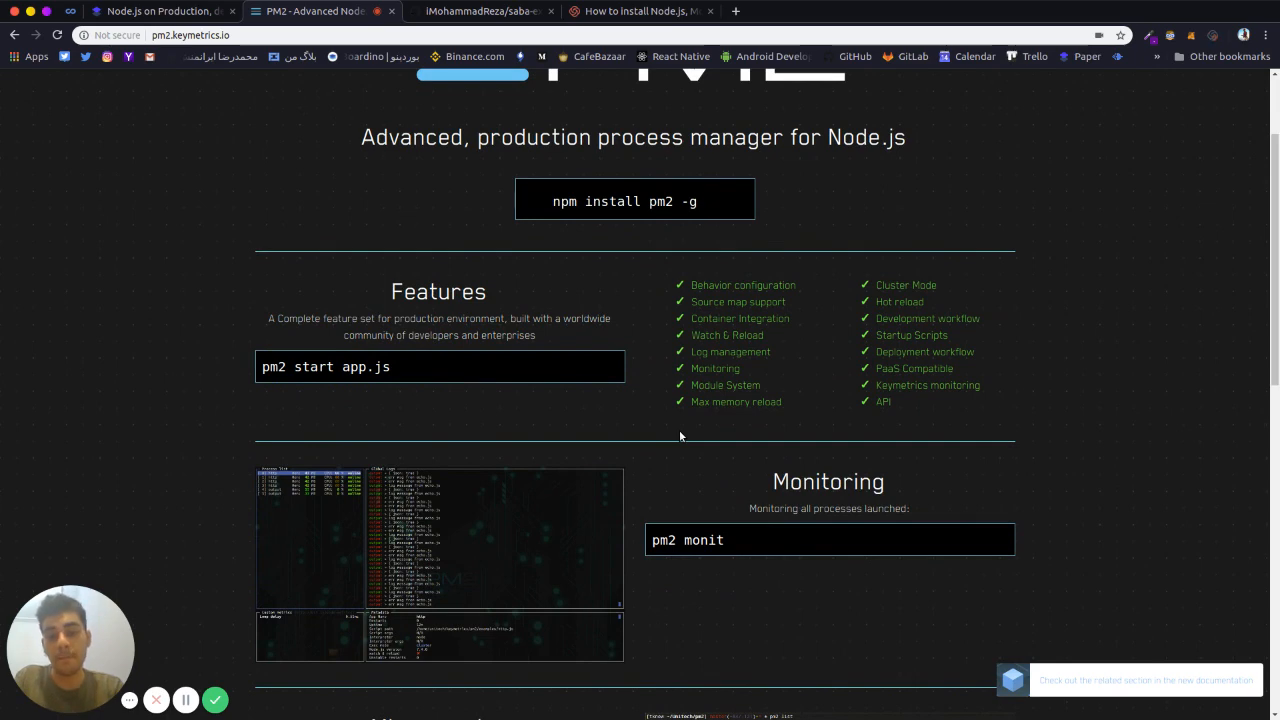
{"action": "scroll", "scroll_direction": "up", "scroll_amount": 3}
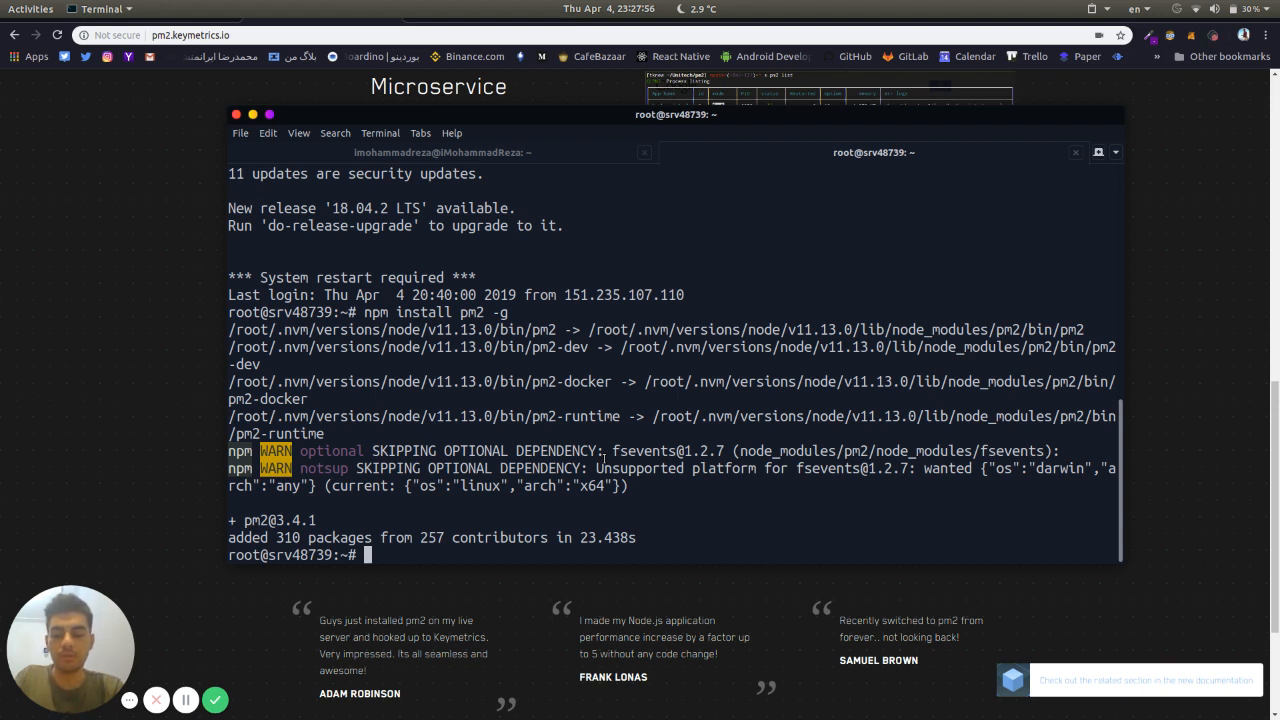
Create an apps directory under /home and change into it.
{"action": "type", "text": "cd .."}
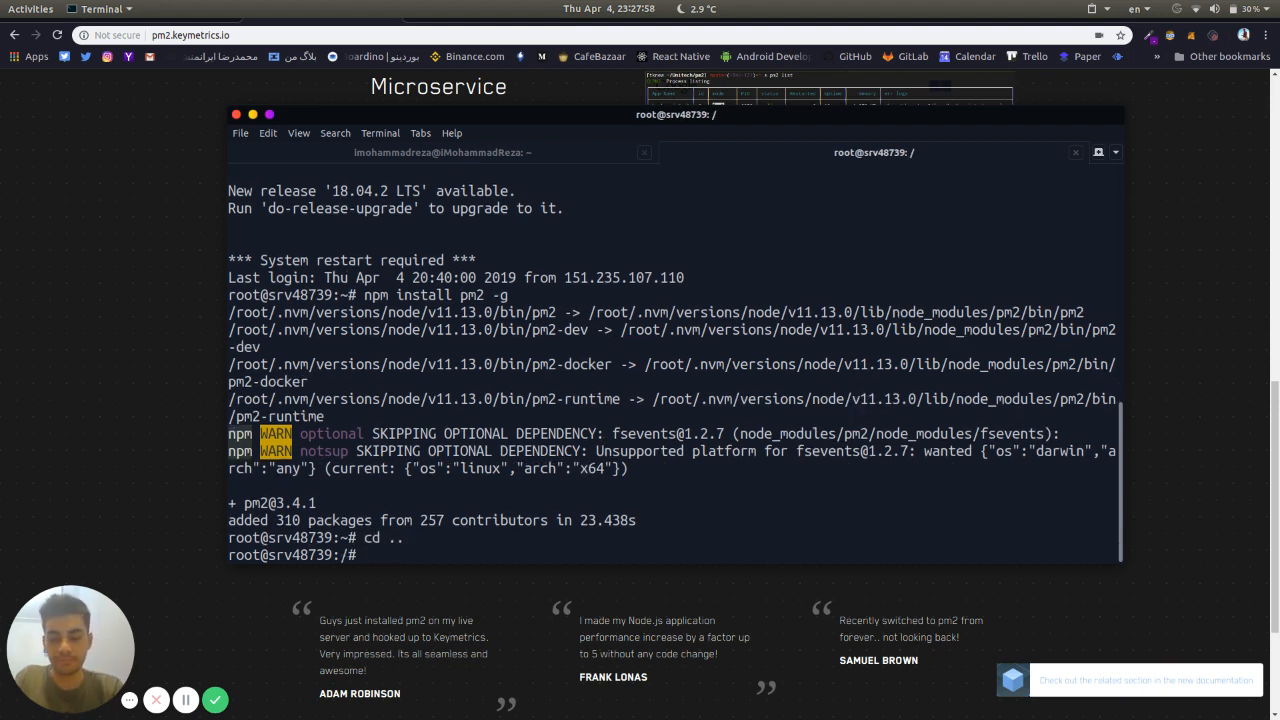
{"action": "type", "text": "cd home/"}
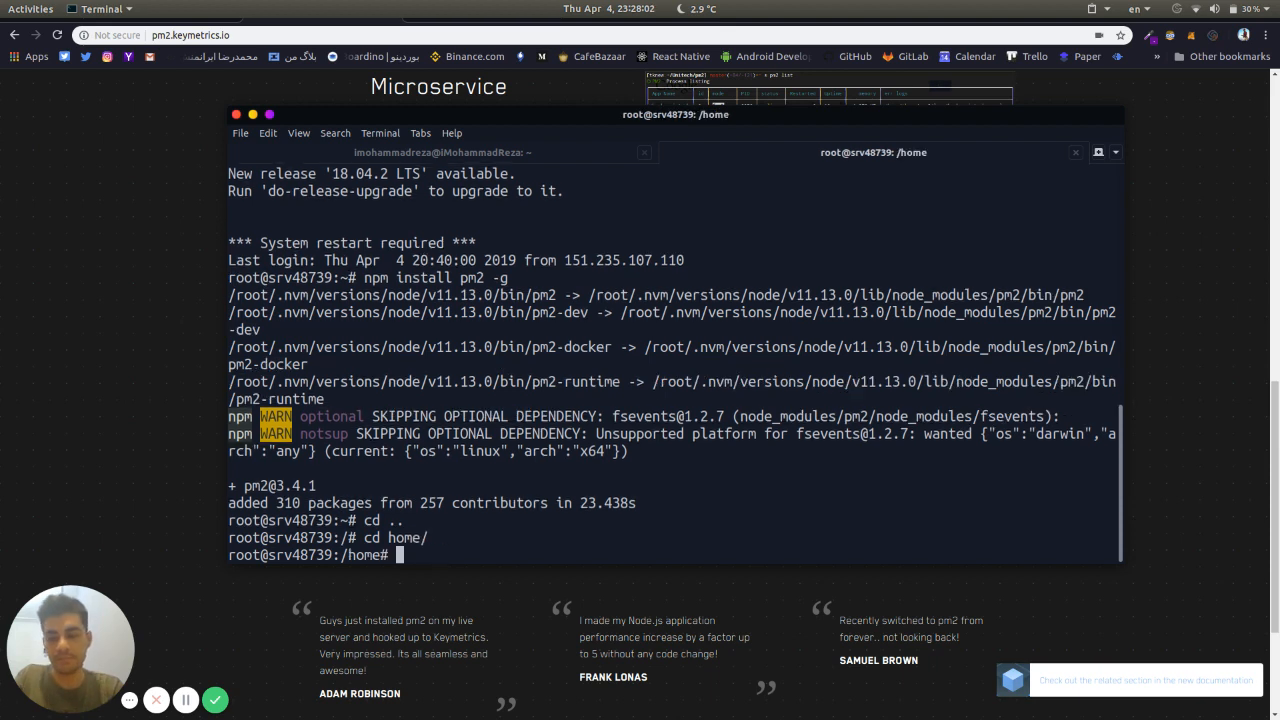
{"action": "type", "text": "mk"}
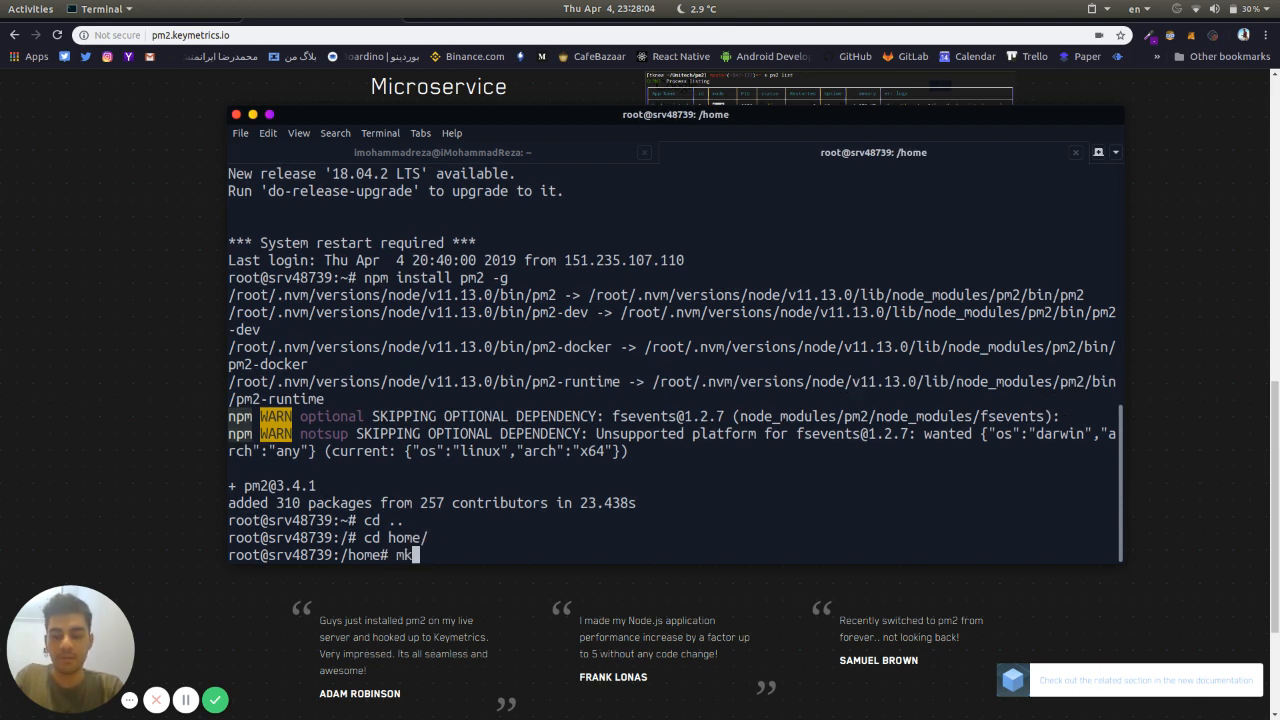
{"action": "type", "text": "dir a"}
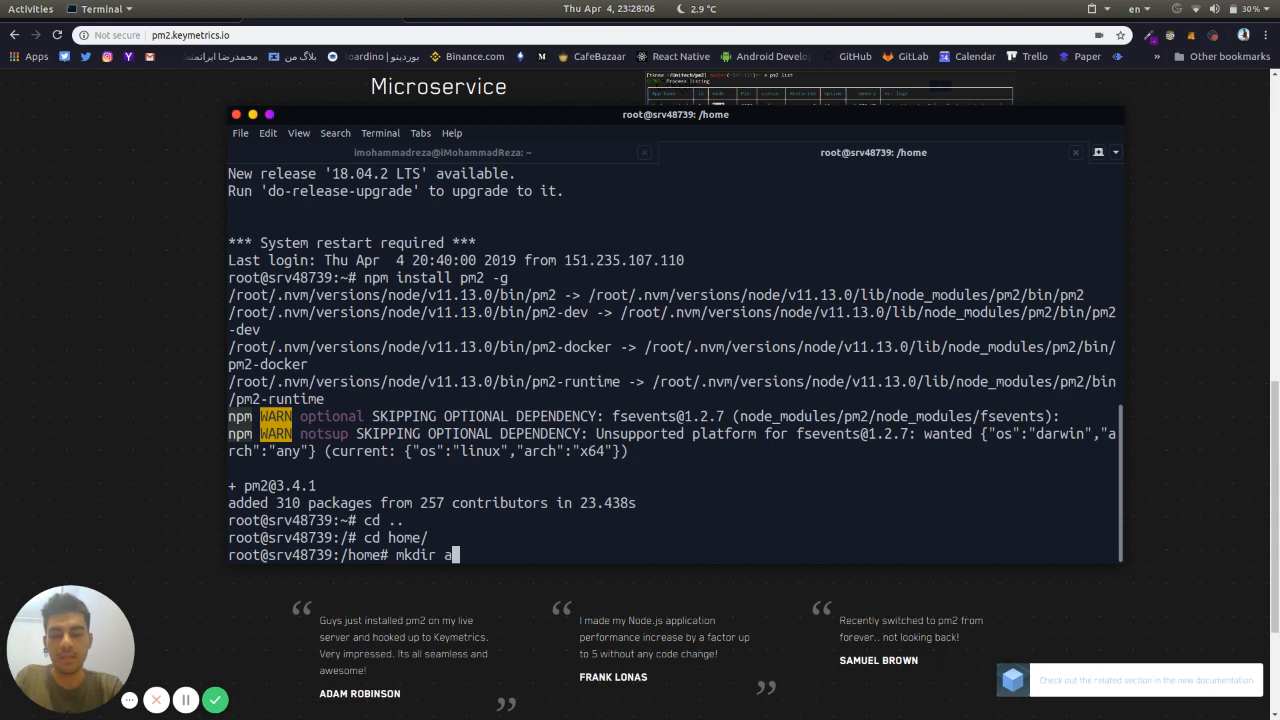
{"action": "type", "text": "pps"}
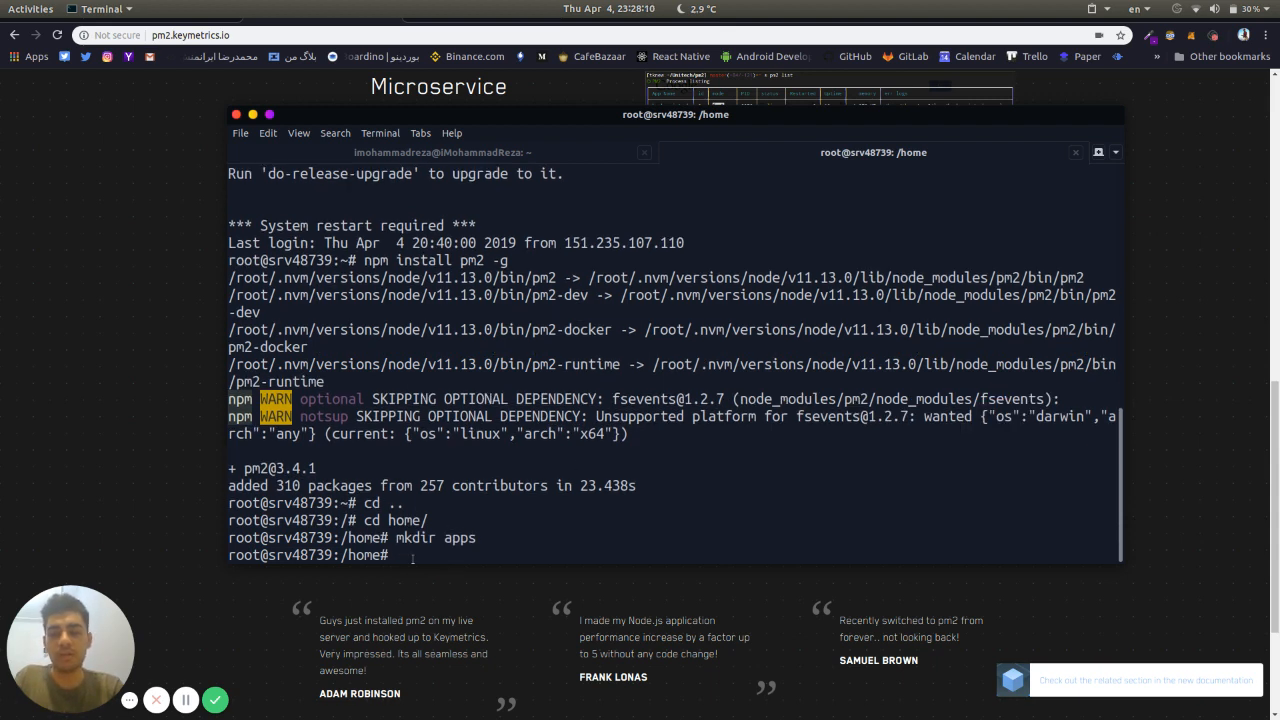
{"action": "type", "text": "cd apps/"}
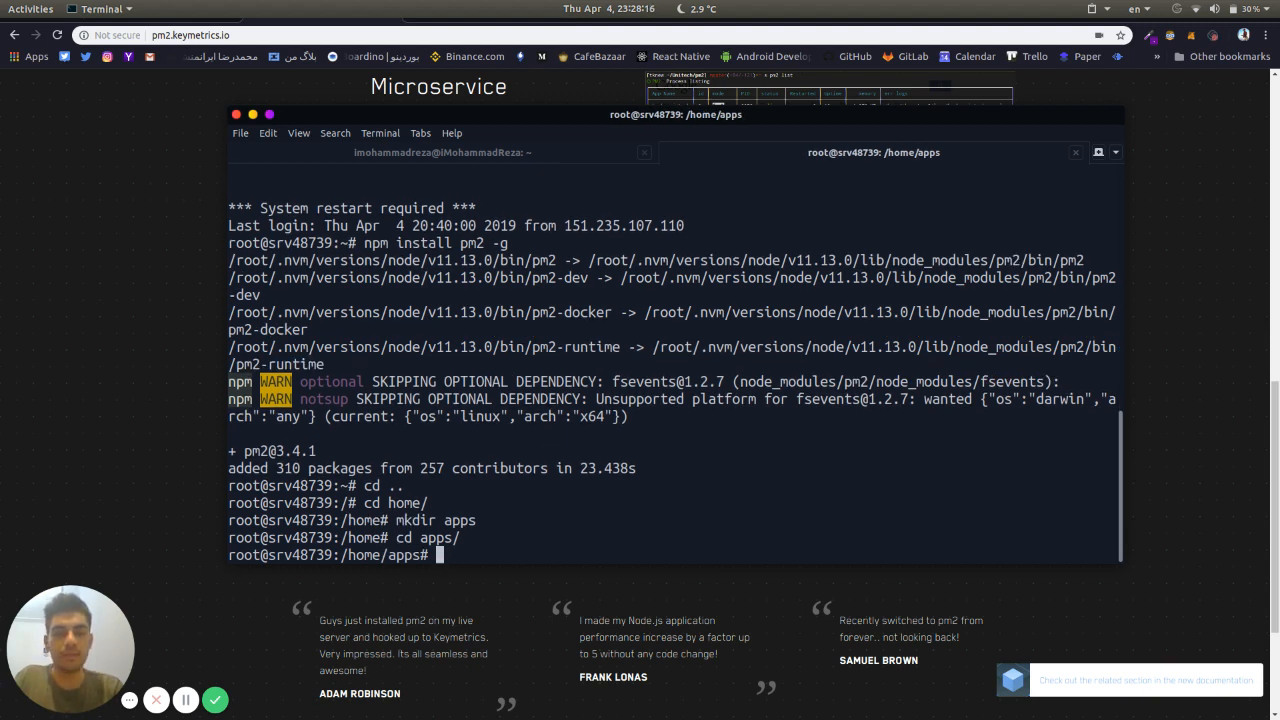
Begin a git clone command awaiting the repository address.
{"action": "type", "text": "g"}
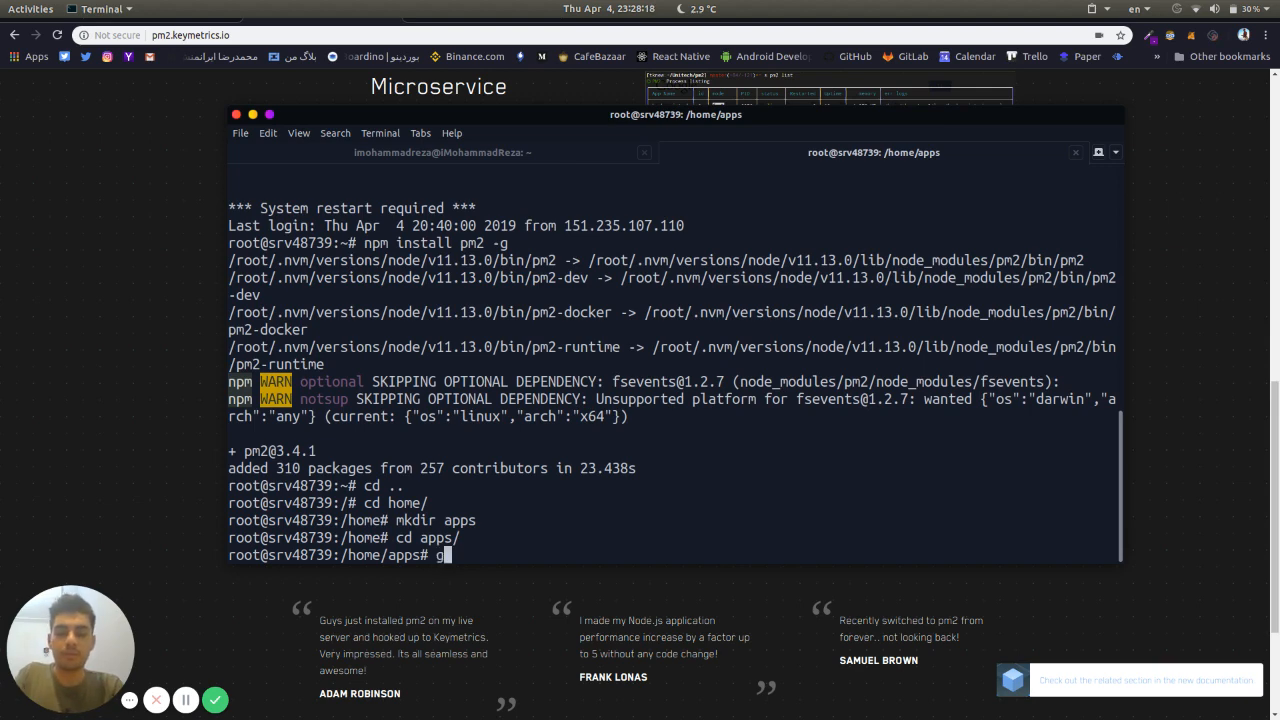
{"action": "type", "text": "it clone"}
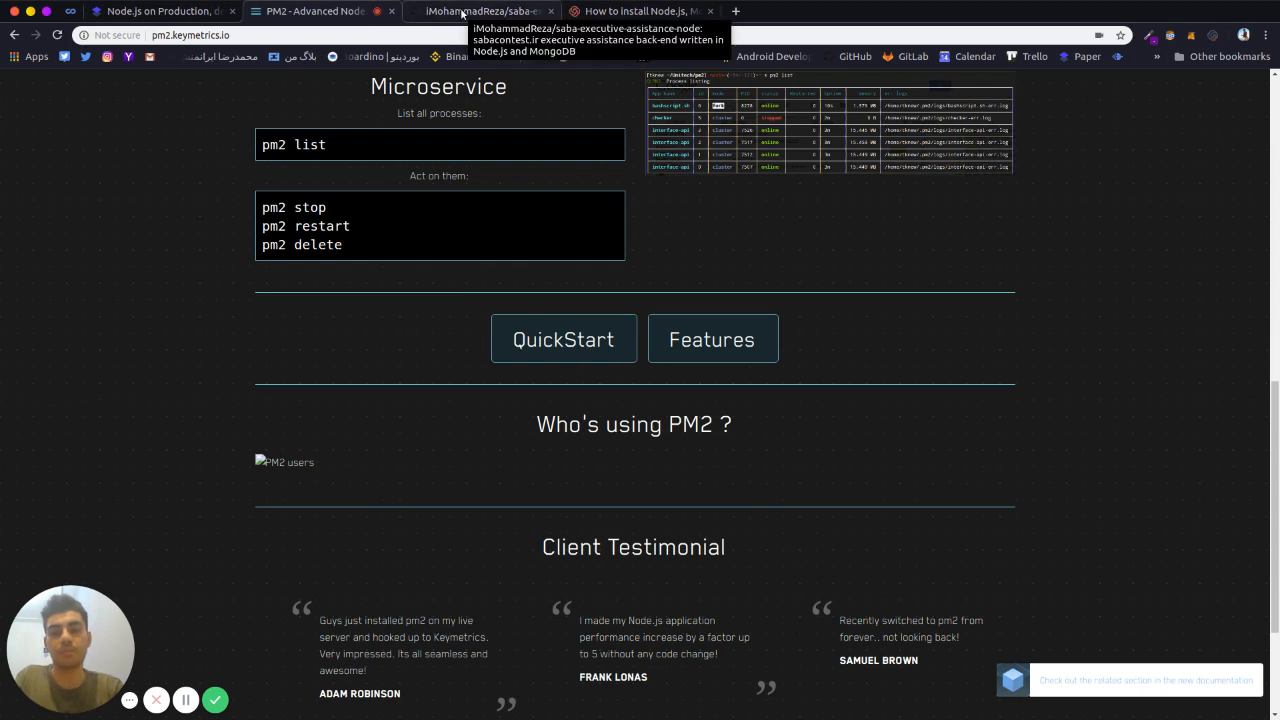
Get the HTTPS clone URL of saba-executive-assistance-node from its GitHub page.
{"action": "left_click", "coordinate": [484, 12]}
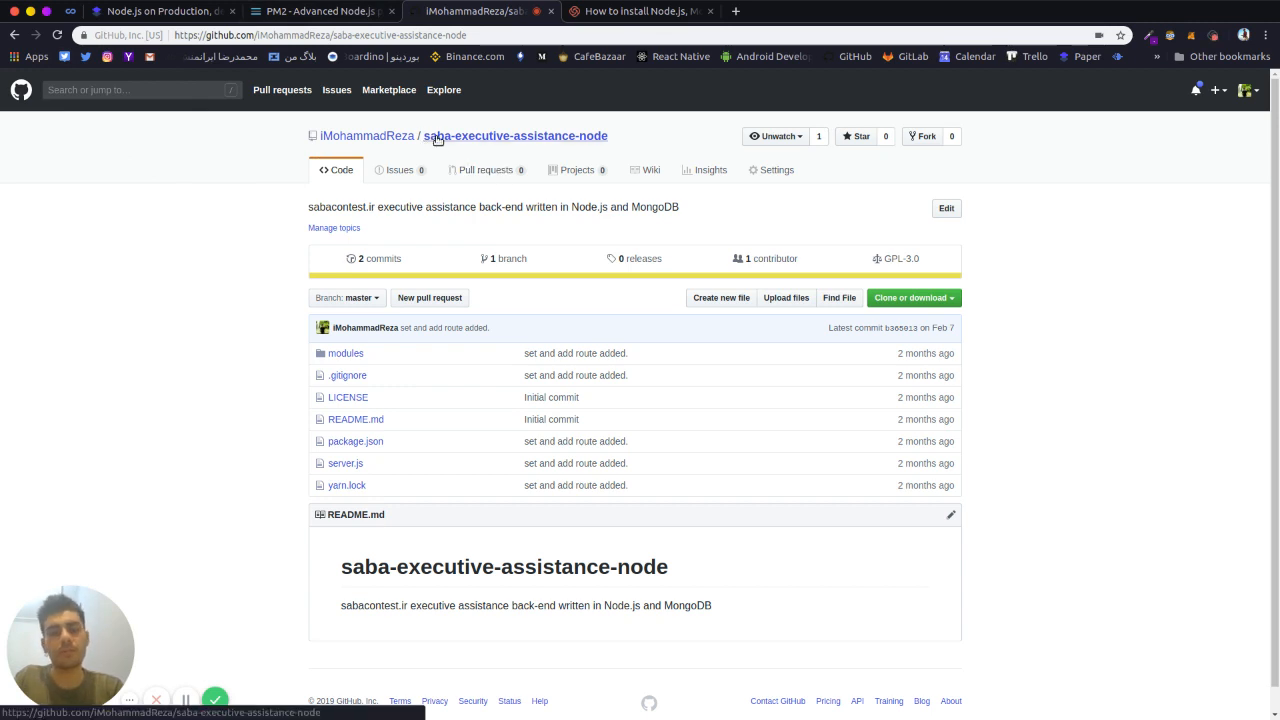
{"action": "mouse_move", "coordinate": [652, 144]}
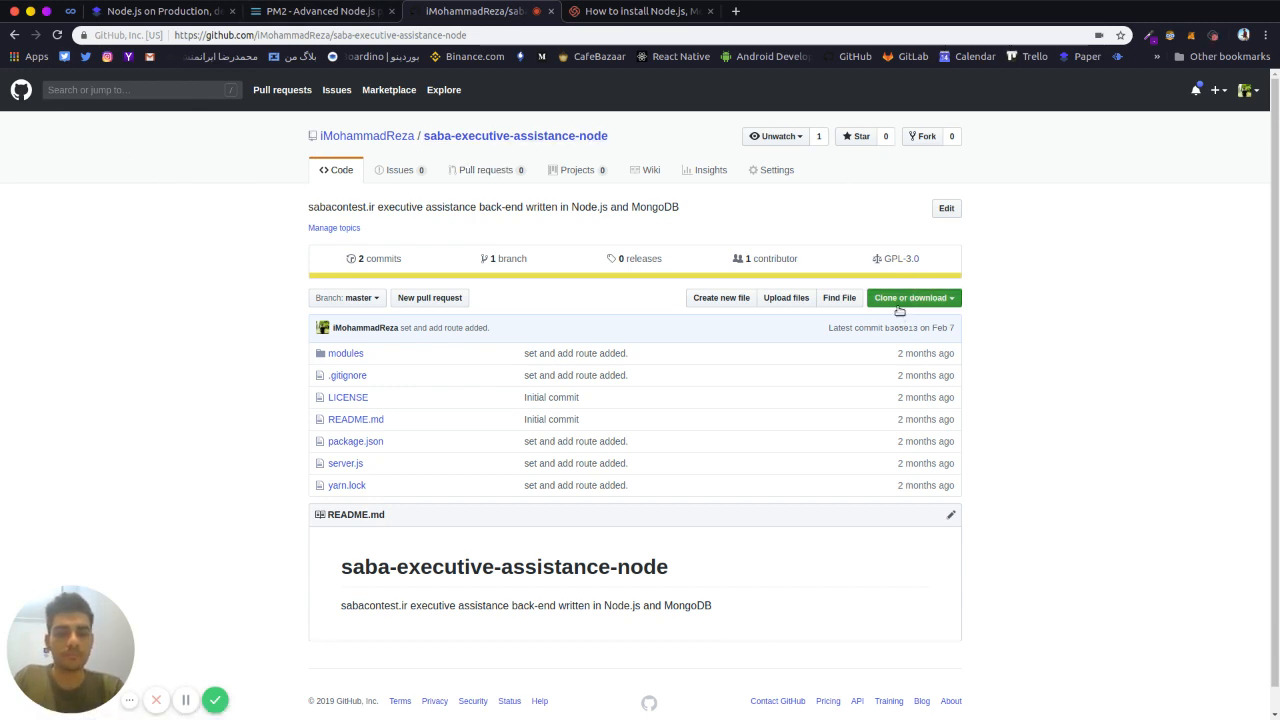
{"action": "left_click", "coordinate": [910, 296]}
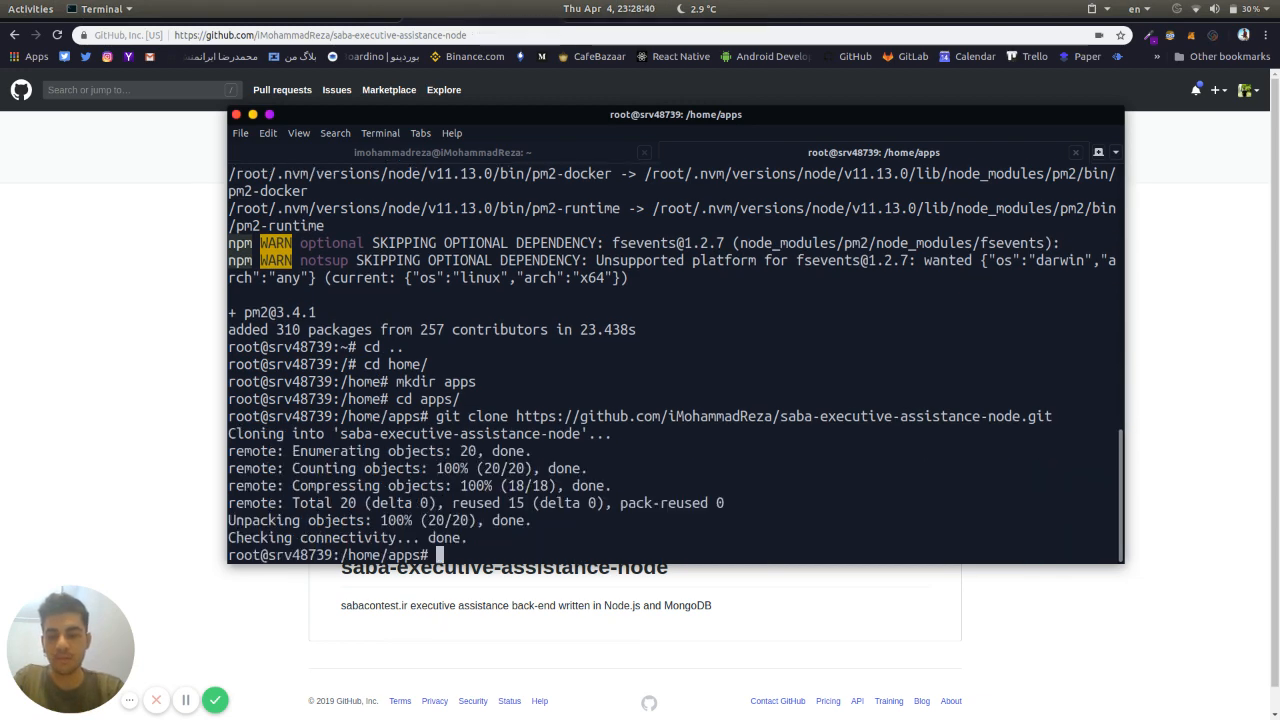
Enter the cloned saba-executive-assistance-node folder and list server.js and package.json.
{"action": "type", "text": "ls"}
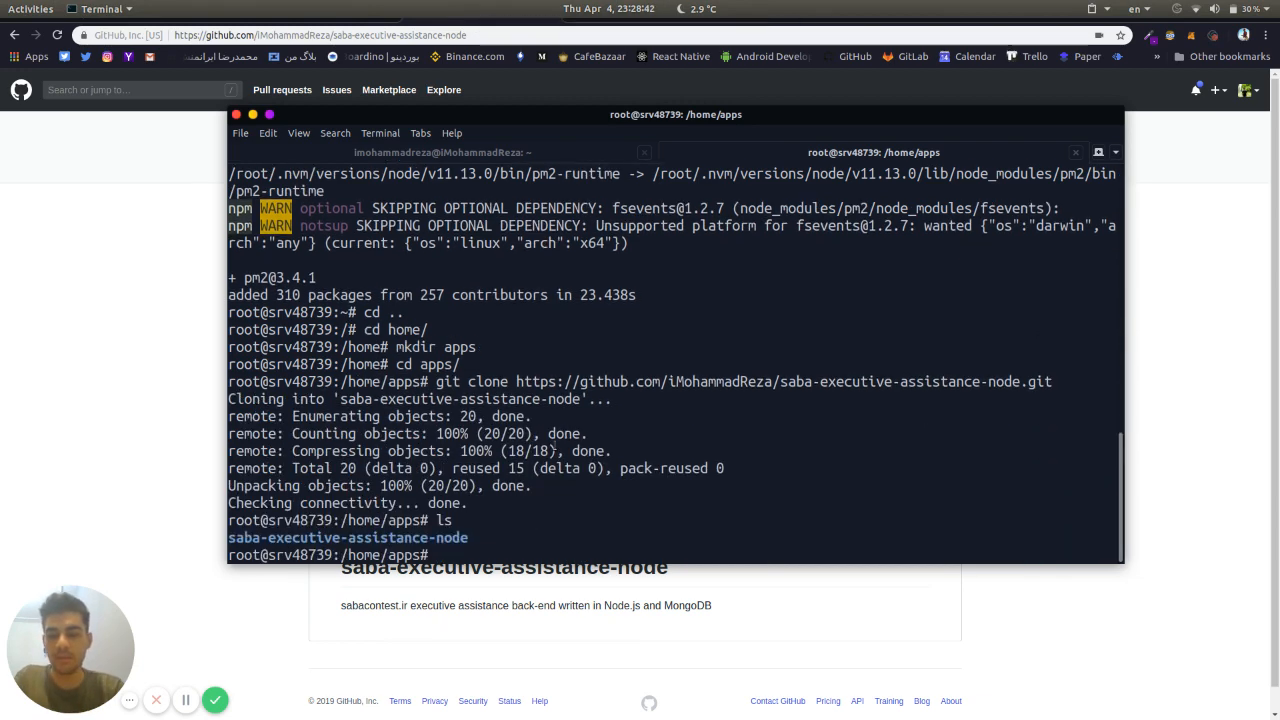
{"action": "type", "text": "cd"}
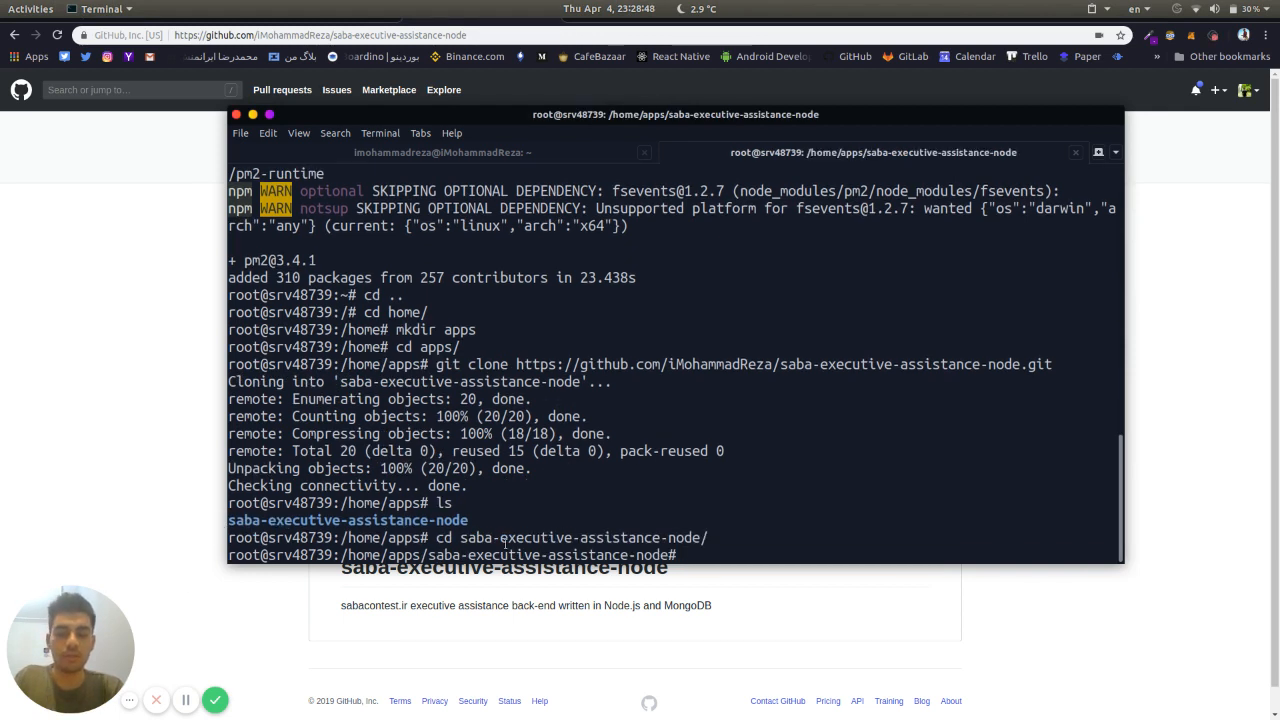
{"action": "type", "text": "ls"}
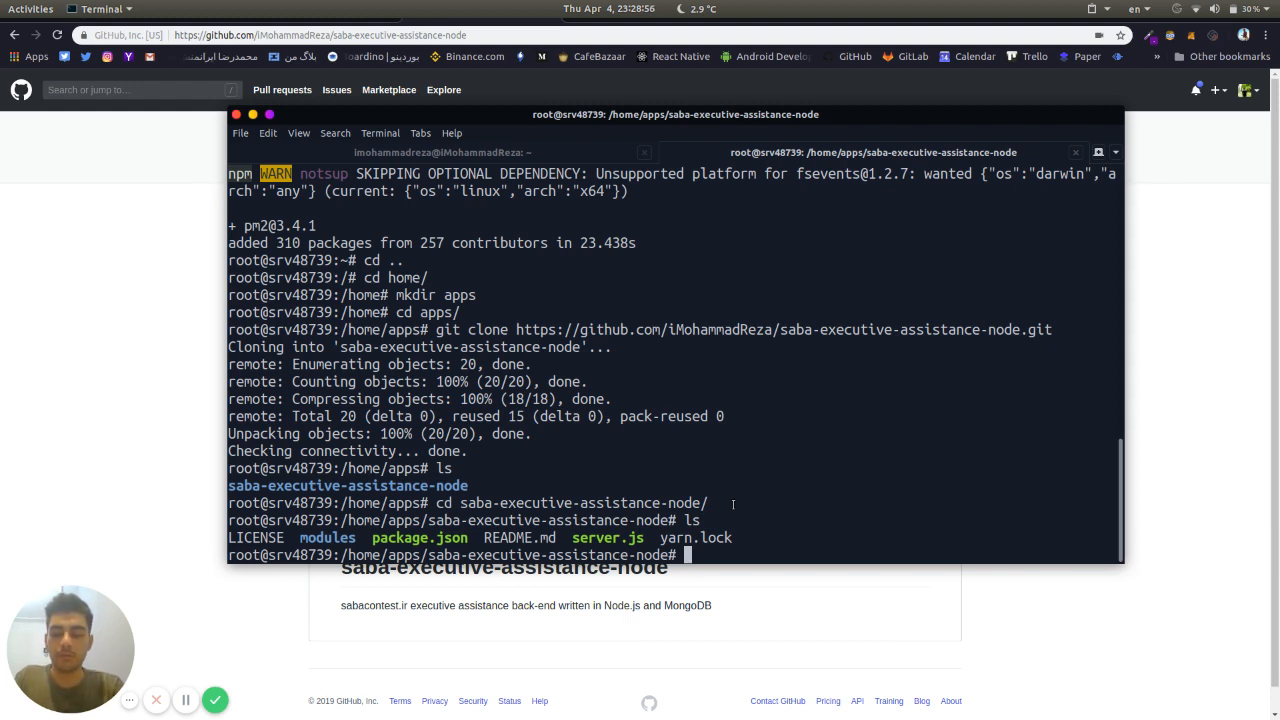
Launch the pm2 daemon from the project folder, showing an empty process list.
{"action": "type", "text": "p"}
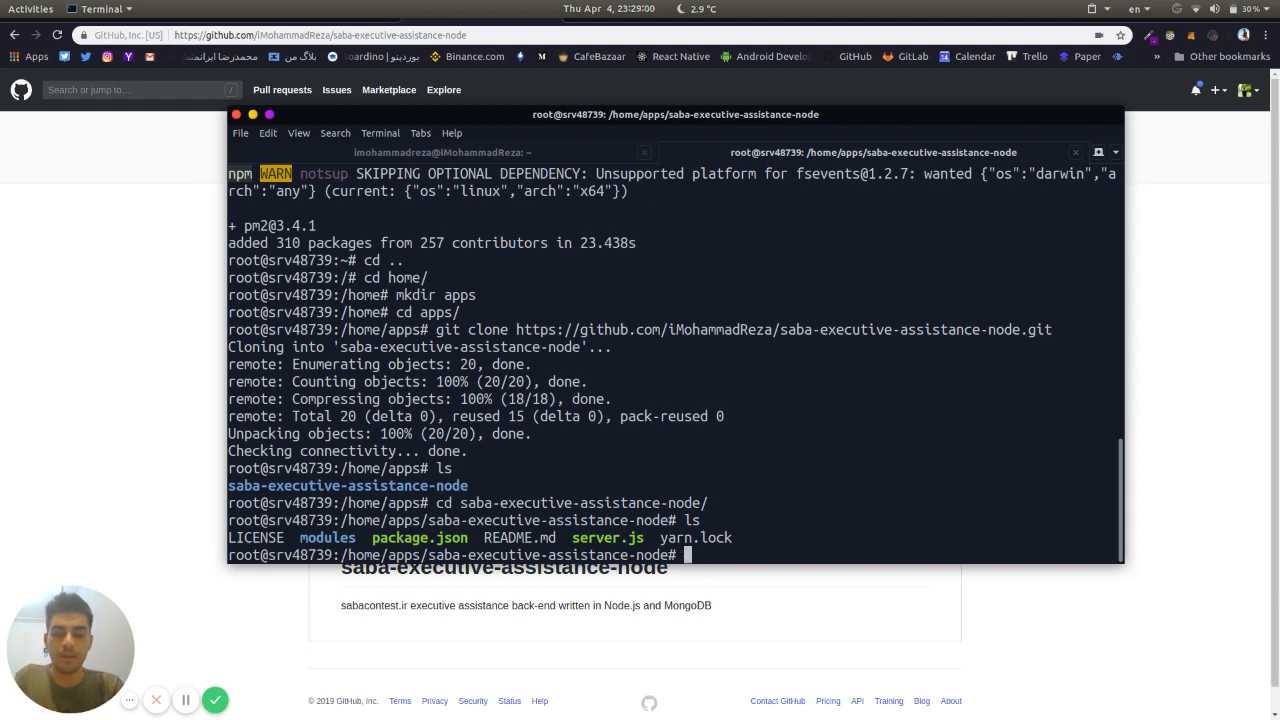
{"action": "type", "text": "pm"}
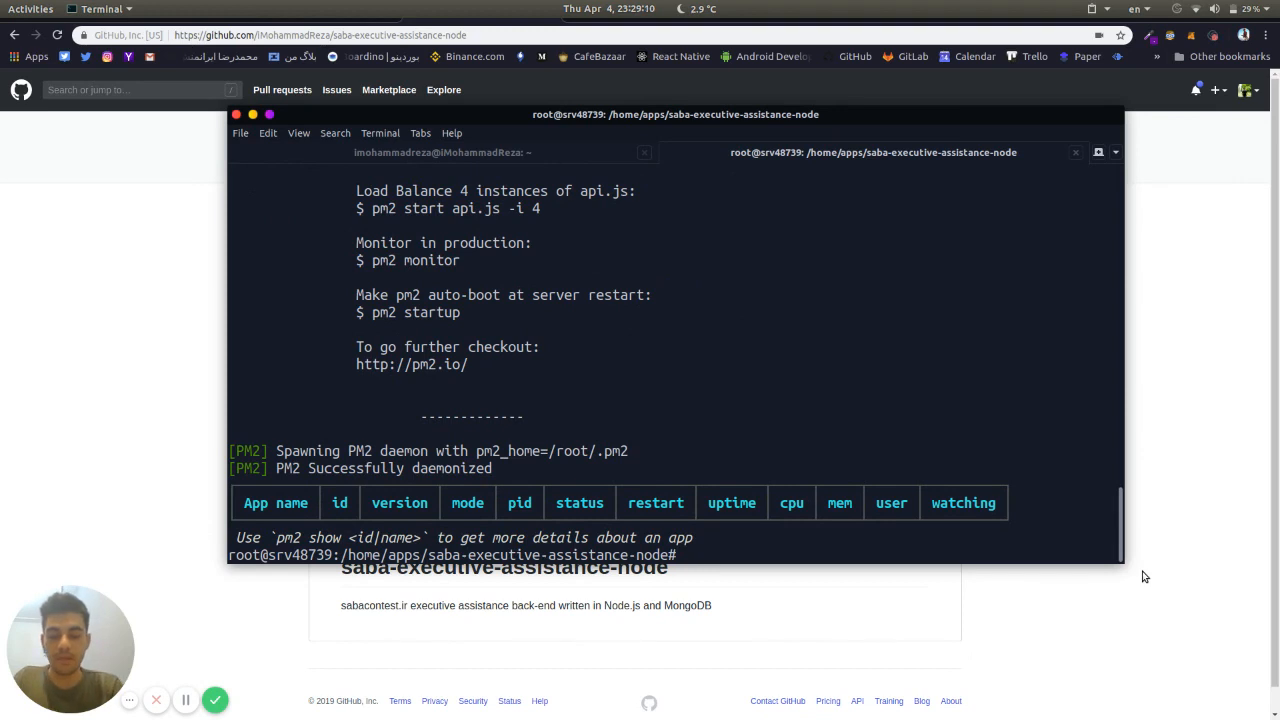
Start server.js as a pm2 process.
{"action": "type", "text": "pm2"}
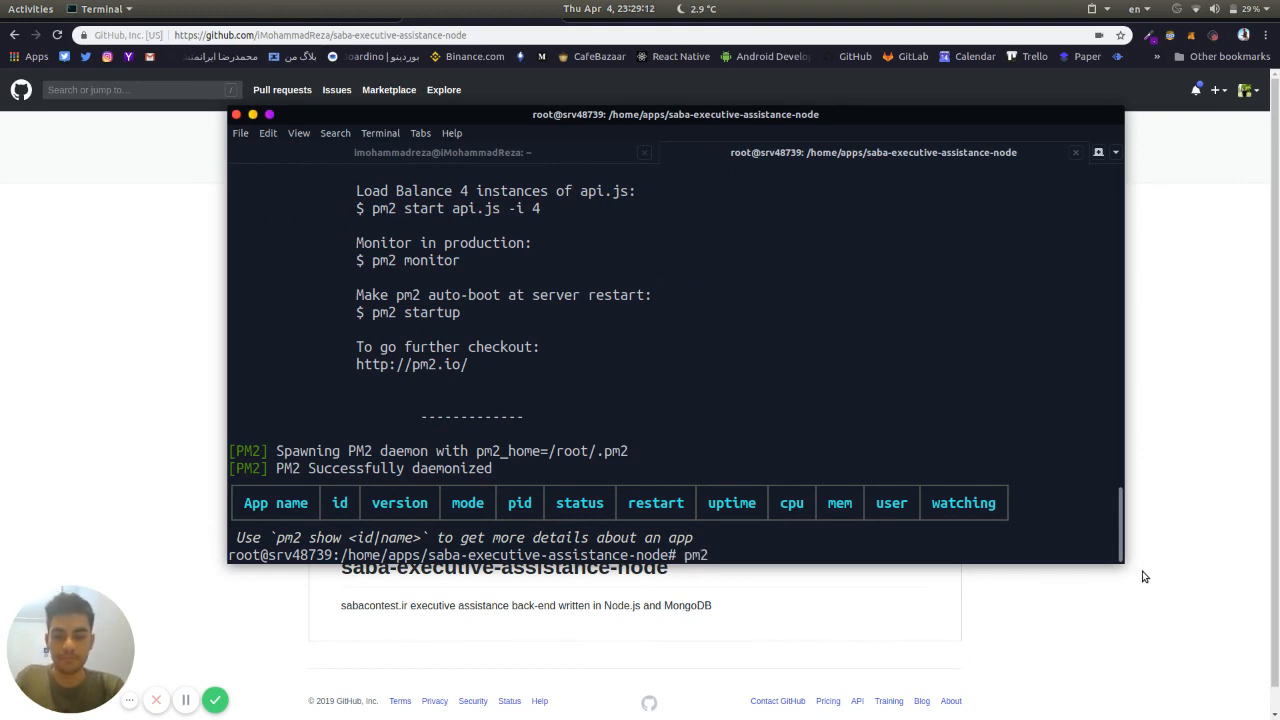
{"action": "type", "text": "start s"}
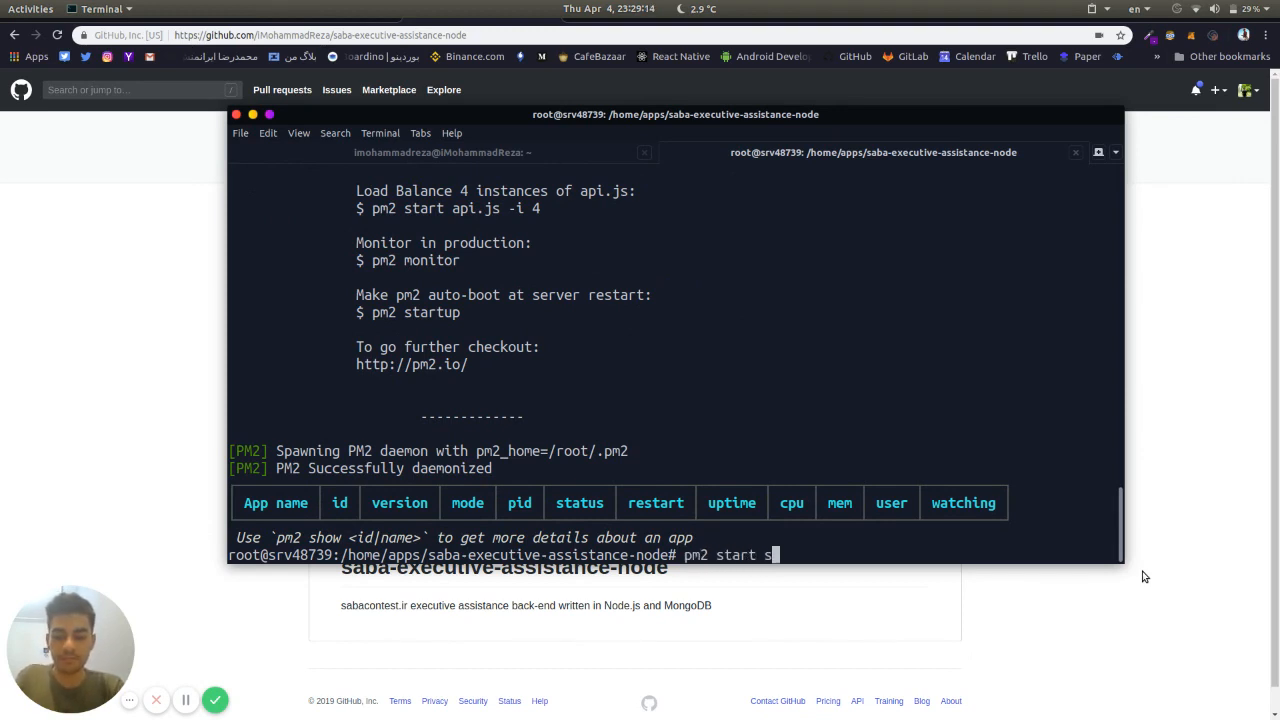
{"action": "type", "text": "erver.js"}
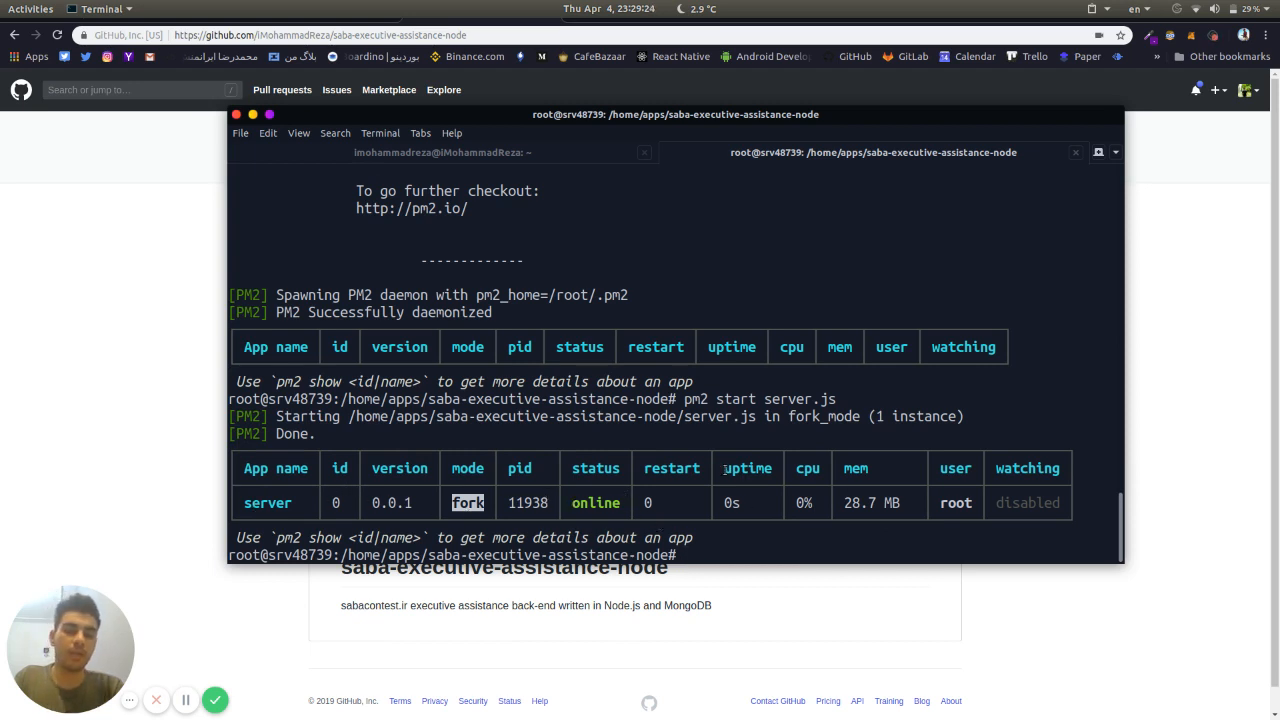
Watch the process in pm2 monit as it errors with "Cannot find module 'express'".
{"action": "type", "text": "pm2 monit"}
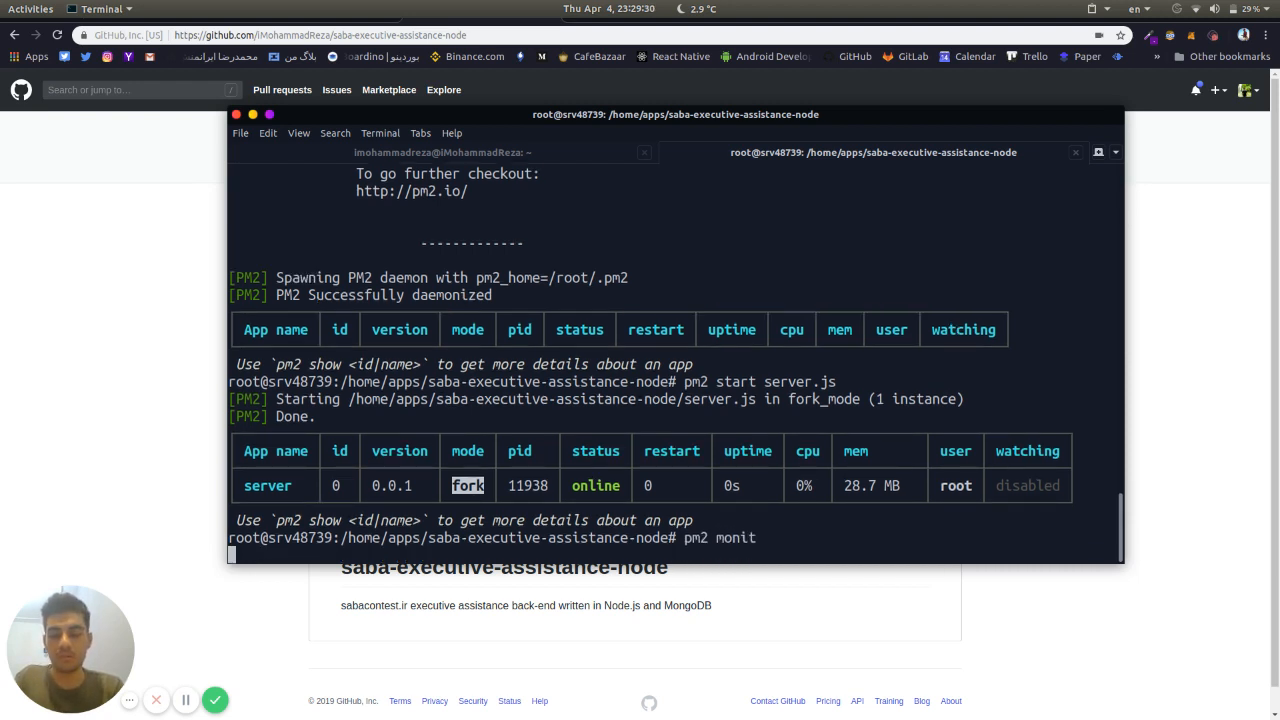
{"action": "key", "text": "Return"}
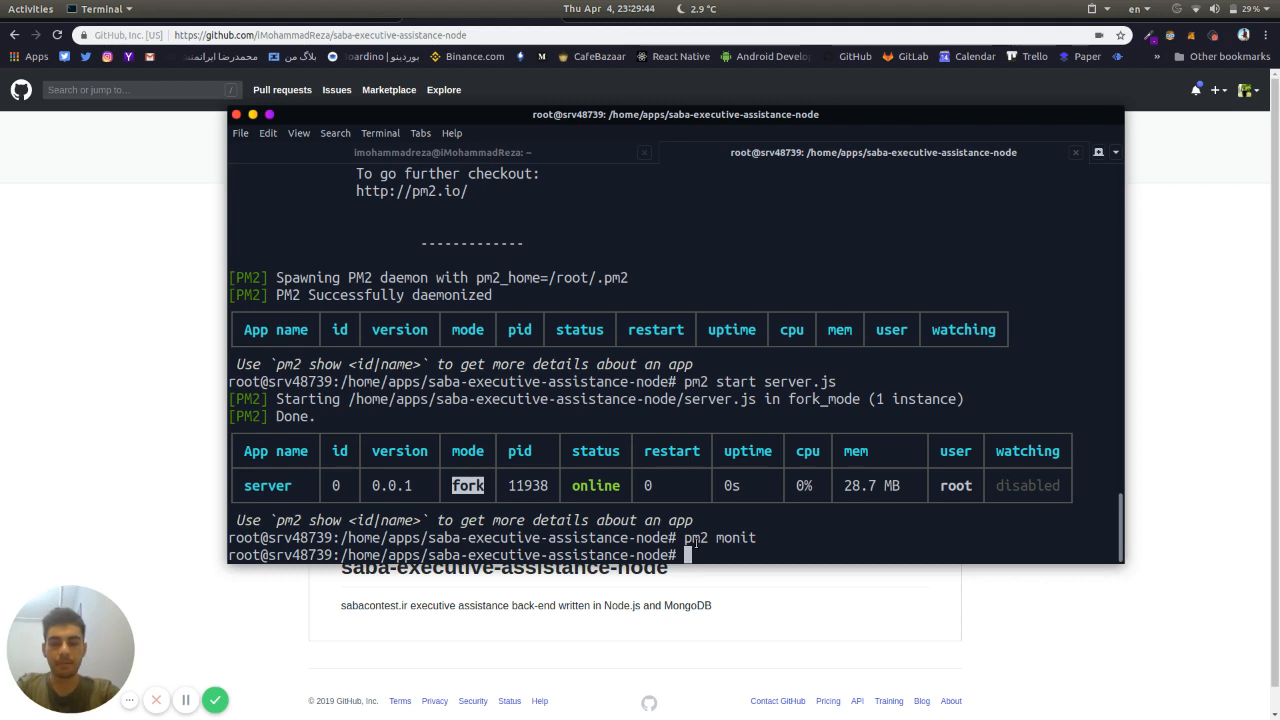
{"action": "type", "text": "pm2"}
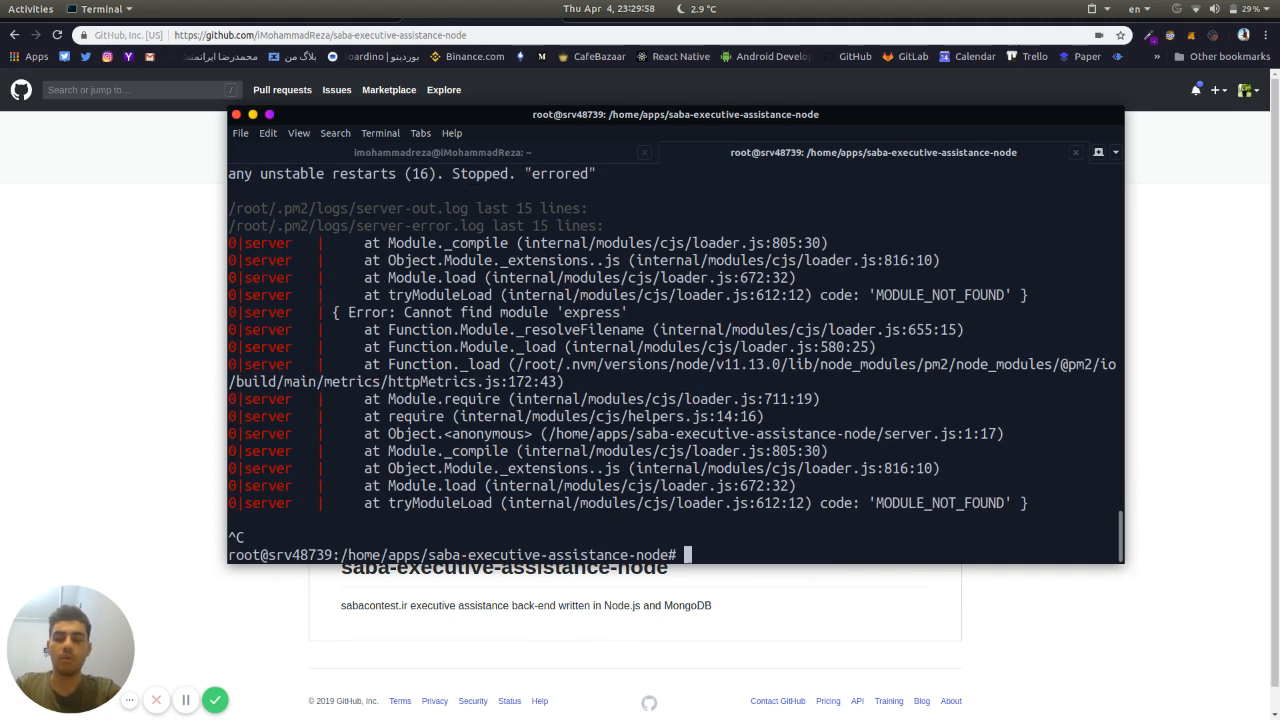
Run npm install in the project folder to add its 290 dependency packages.
{"action": "type", "text": "npm"}
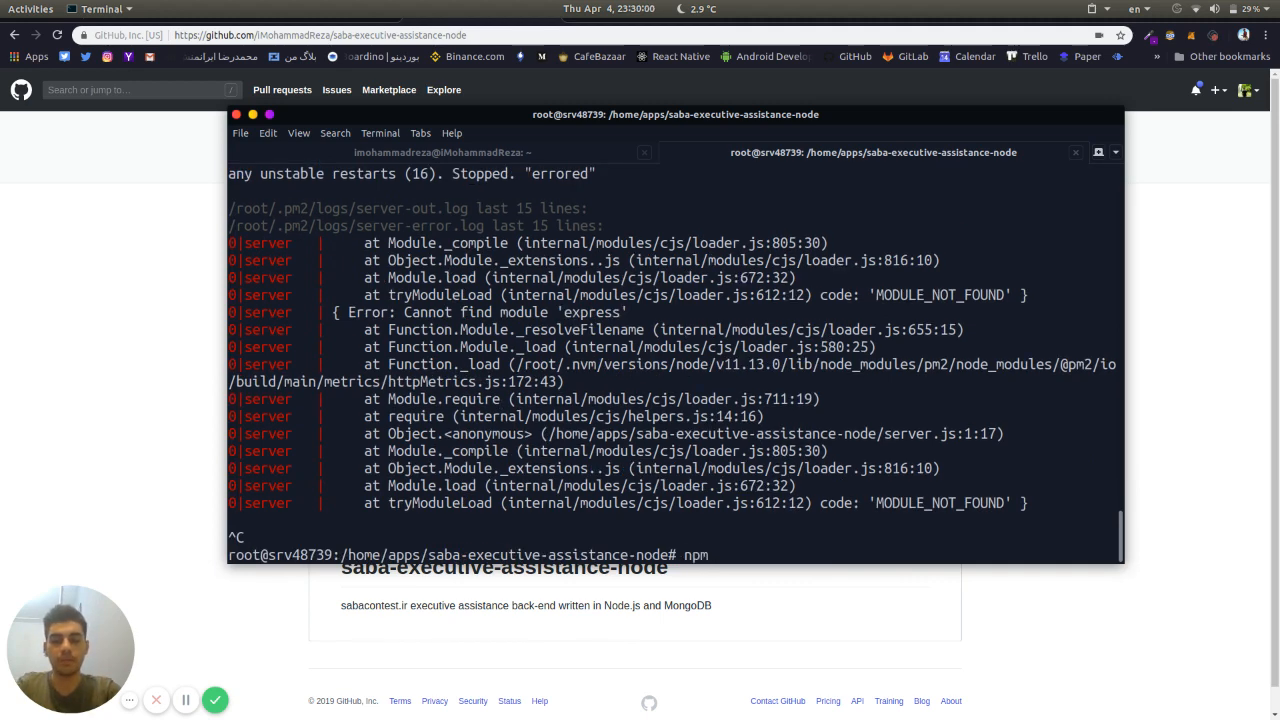
{"action": "type", "text": "inat"}
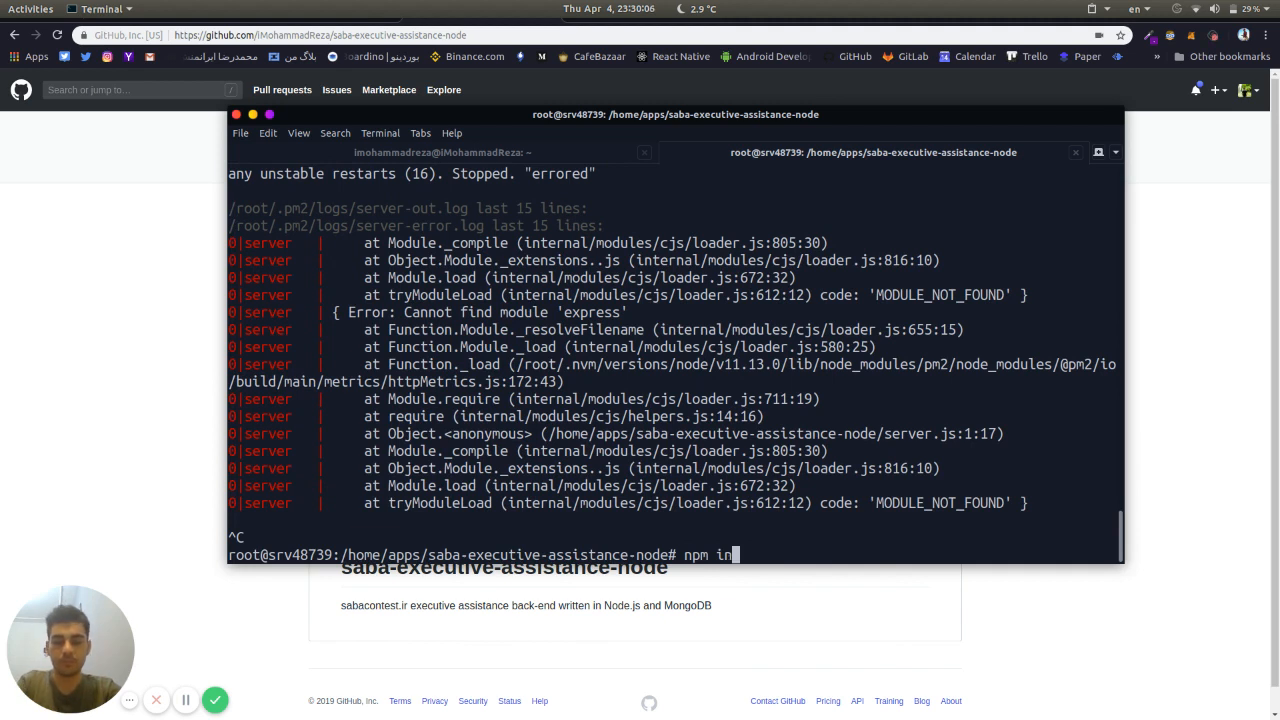
{"action": "type", "text": "stall"}
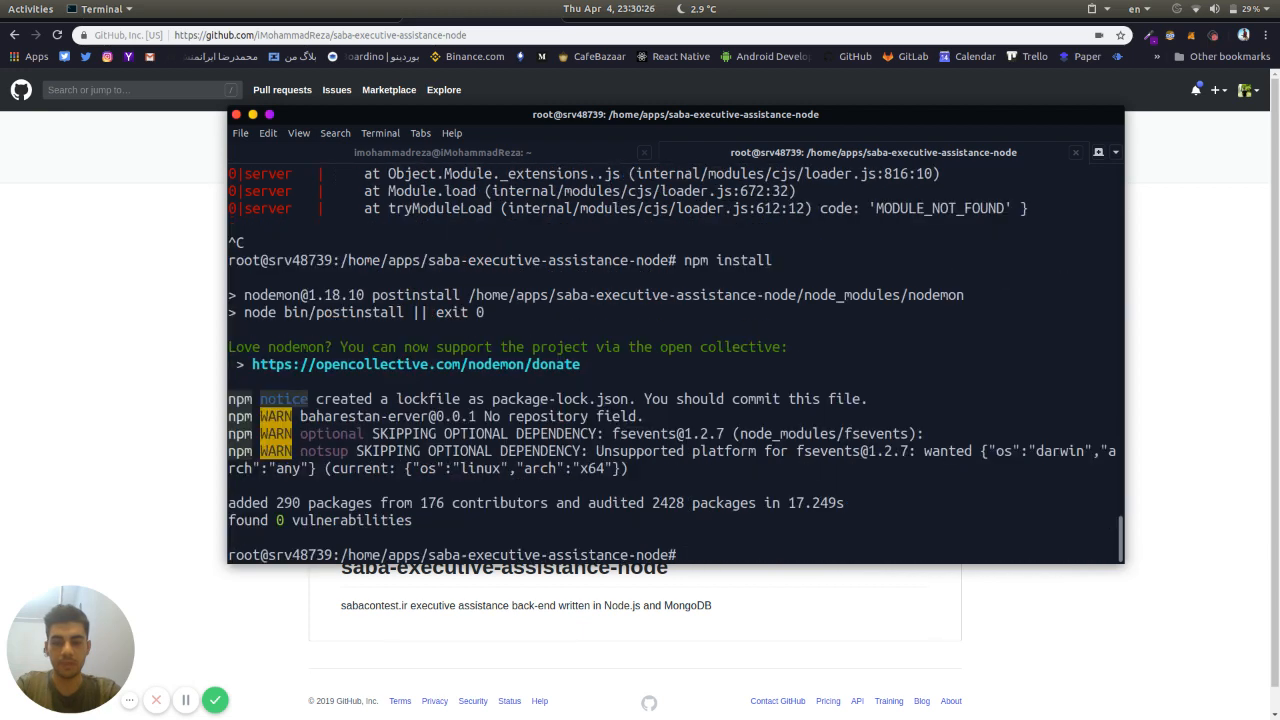
Check pm2 log output again and select the server's IP address from the ssh command.
{"action": "type", "text": "pm2 log"}
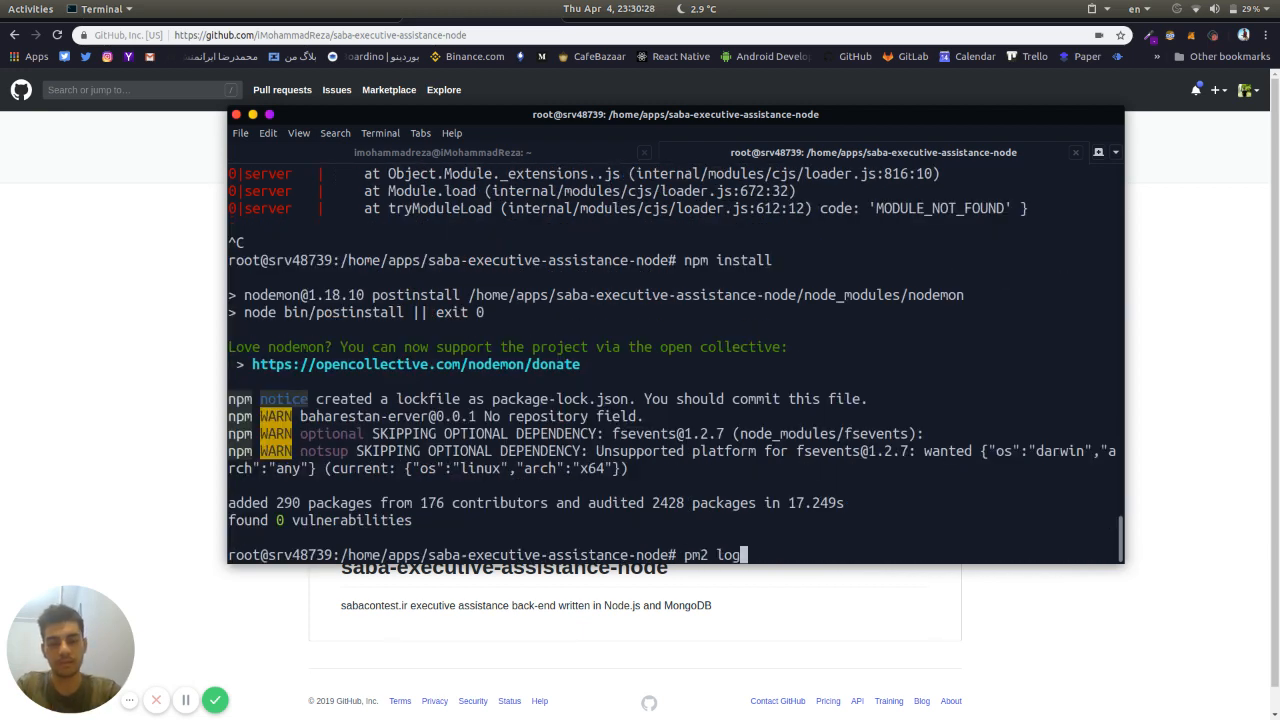
{"action": "key", "text": "Return"}
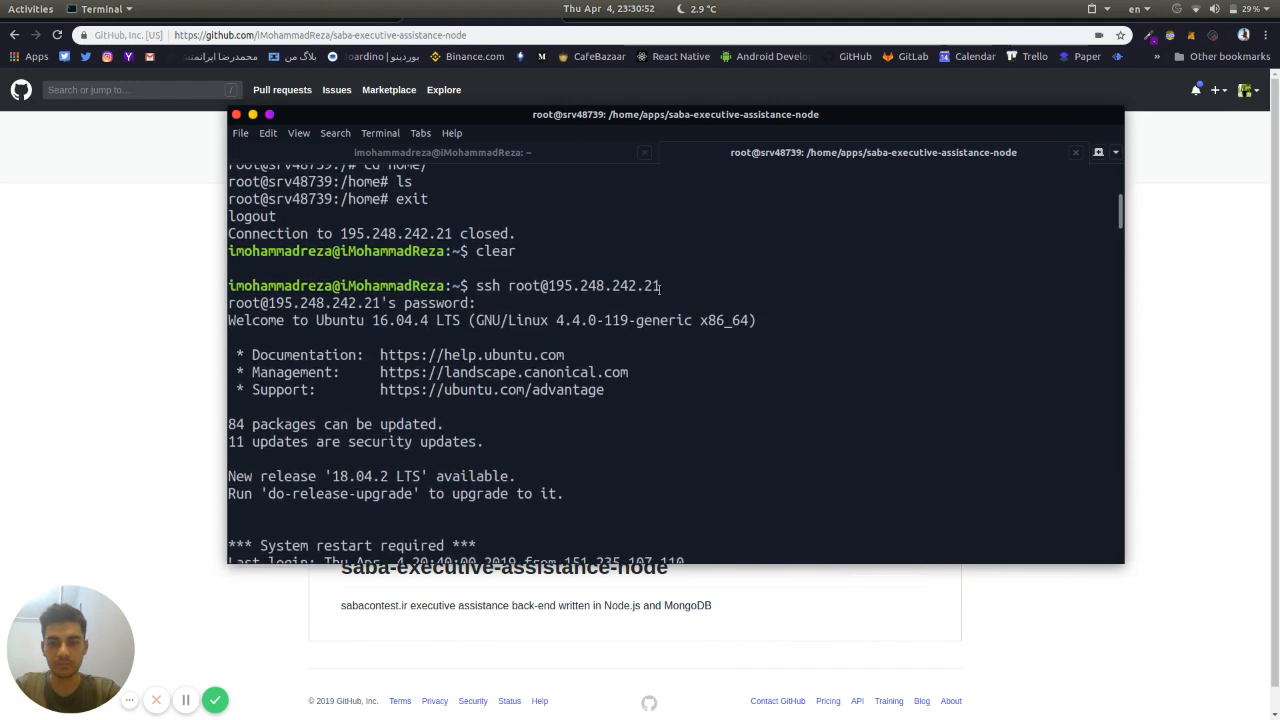
{"action": "double_click", "coordinate": [600, 284]}
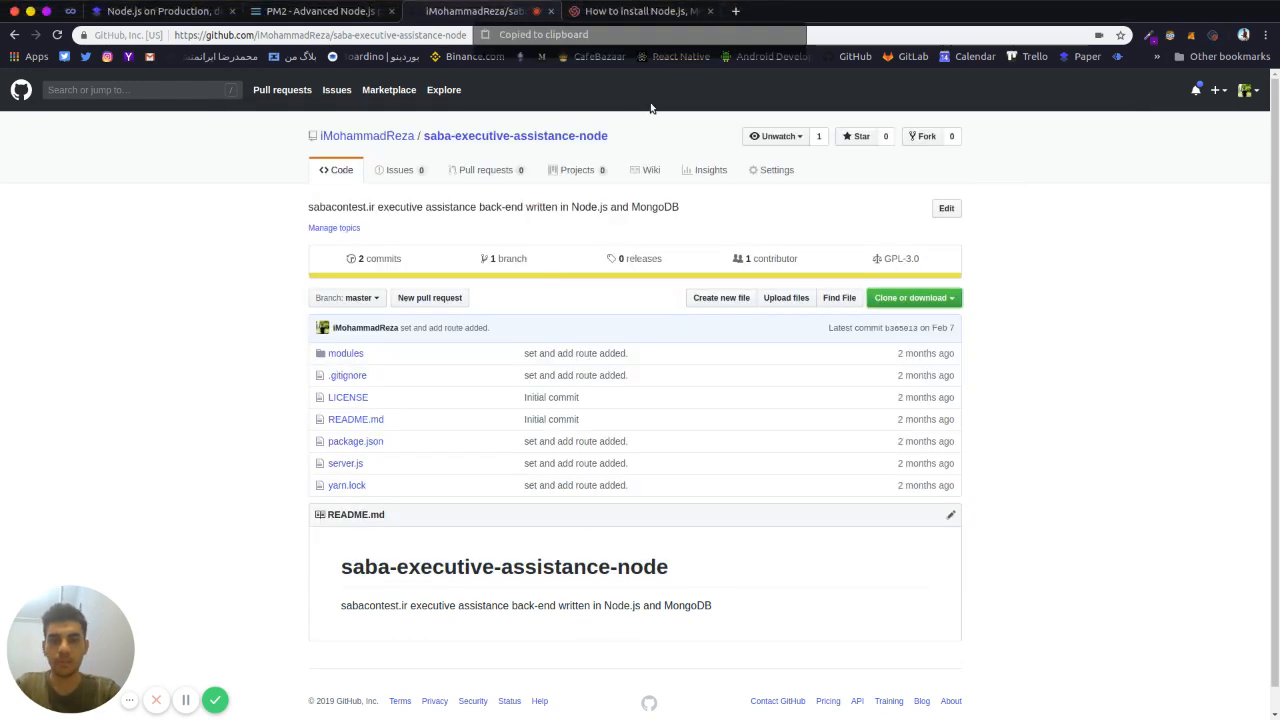
Visit 195.248.242.21:6679 in a new Chrome tab to see the API-running reply.
{"action": "left_click", "coordinate": [894, 12]}
{"action": "type", "text": "195.248.242.21:6679"}
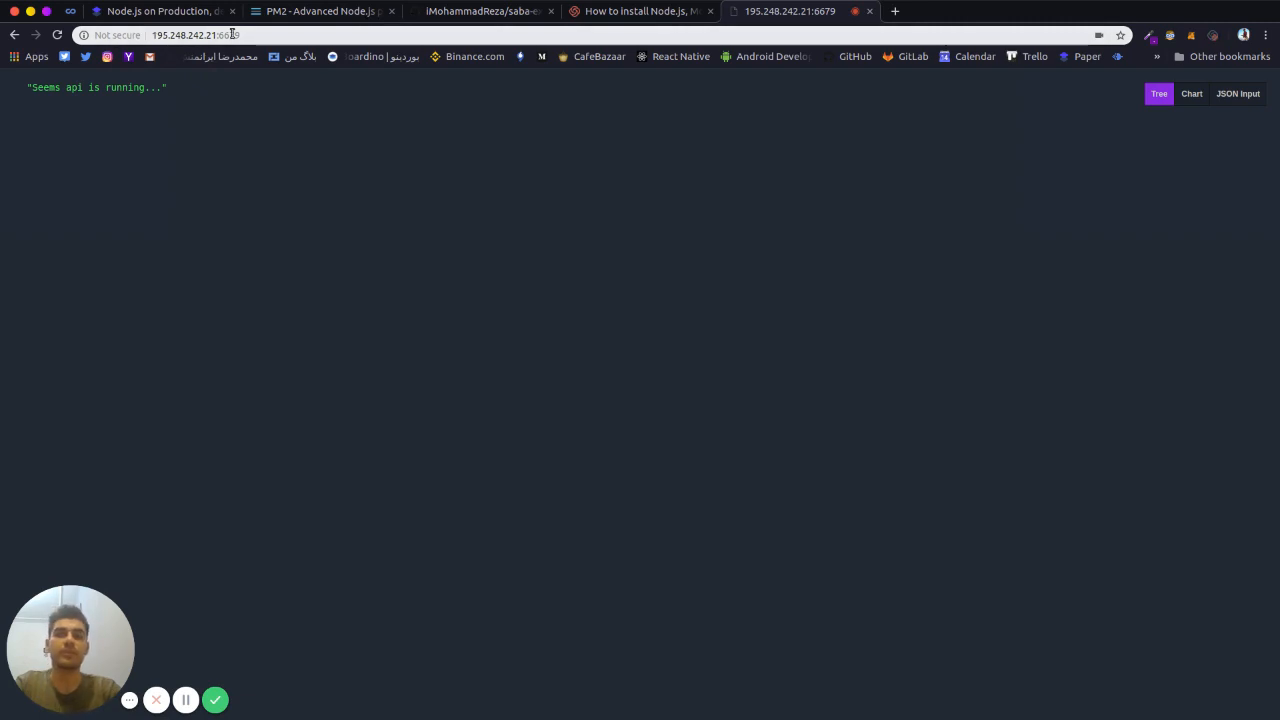
{"action": "left_click", "coordinate": [196, 36]}
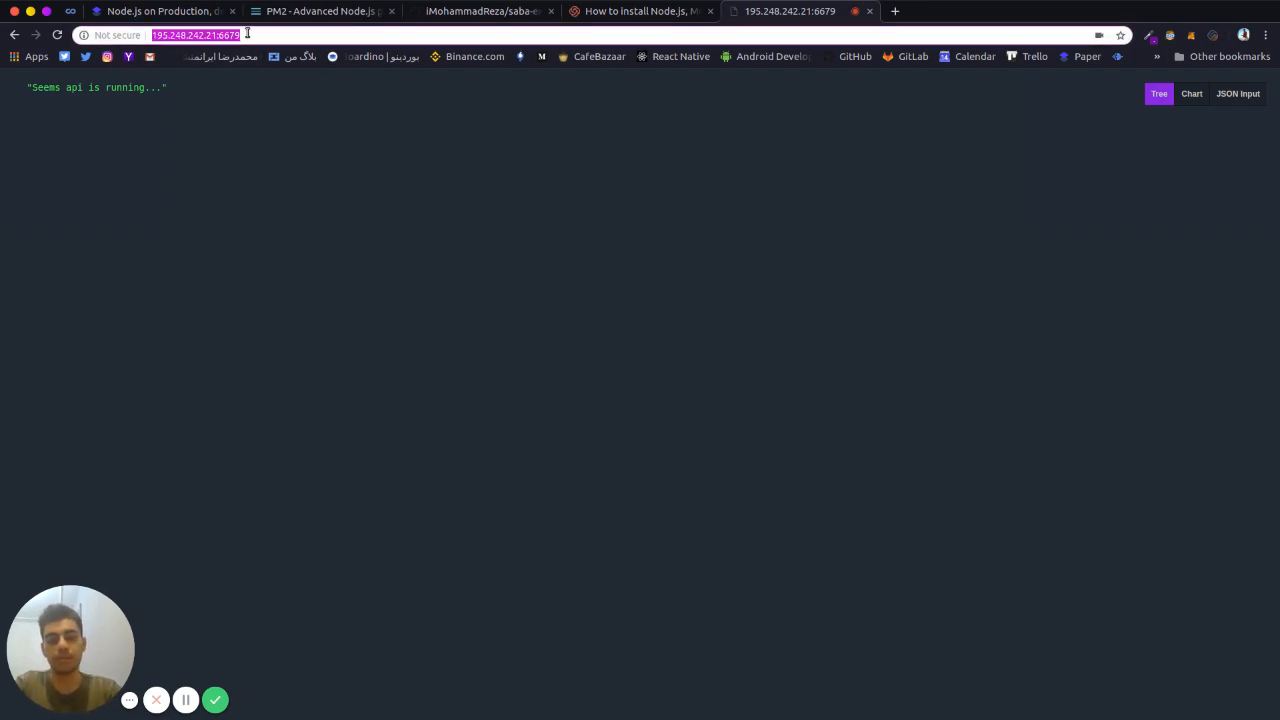
{"action": "type", "text": "195.248.242.21:6"}
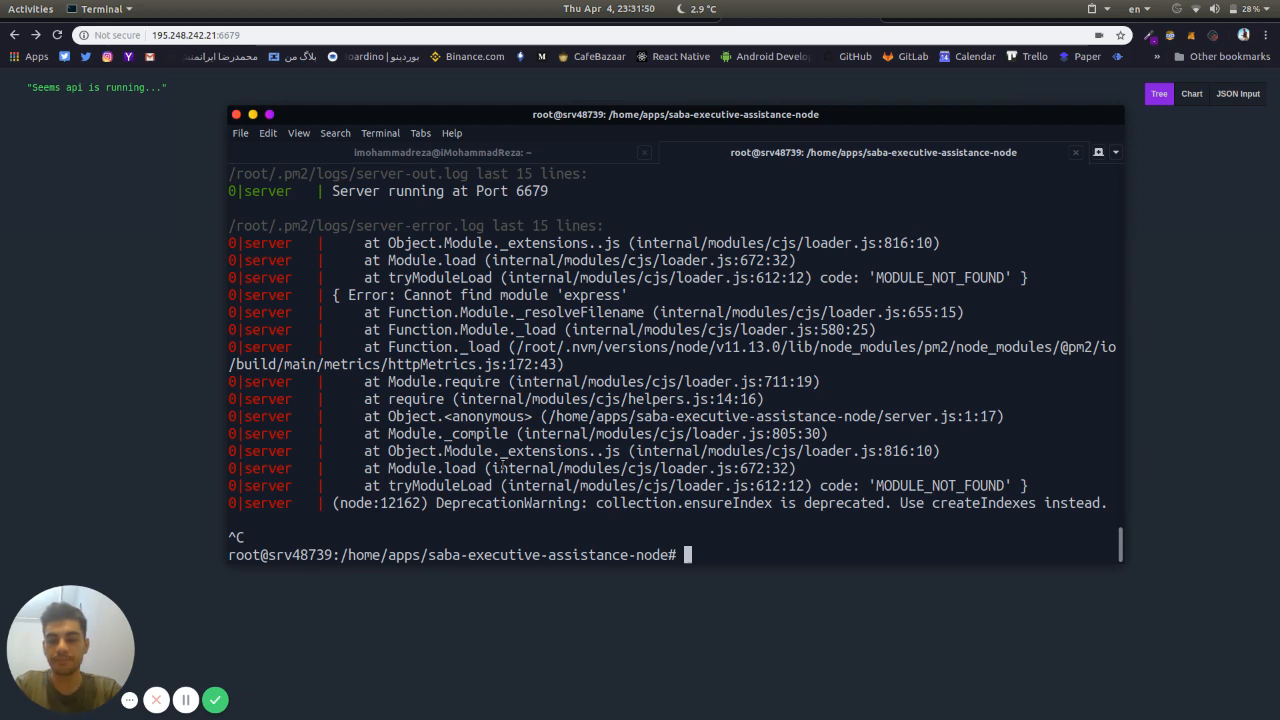
{"action": "mouse_move", "coordinate": [216, 700]}
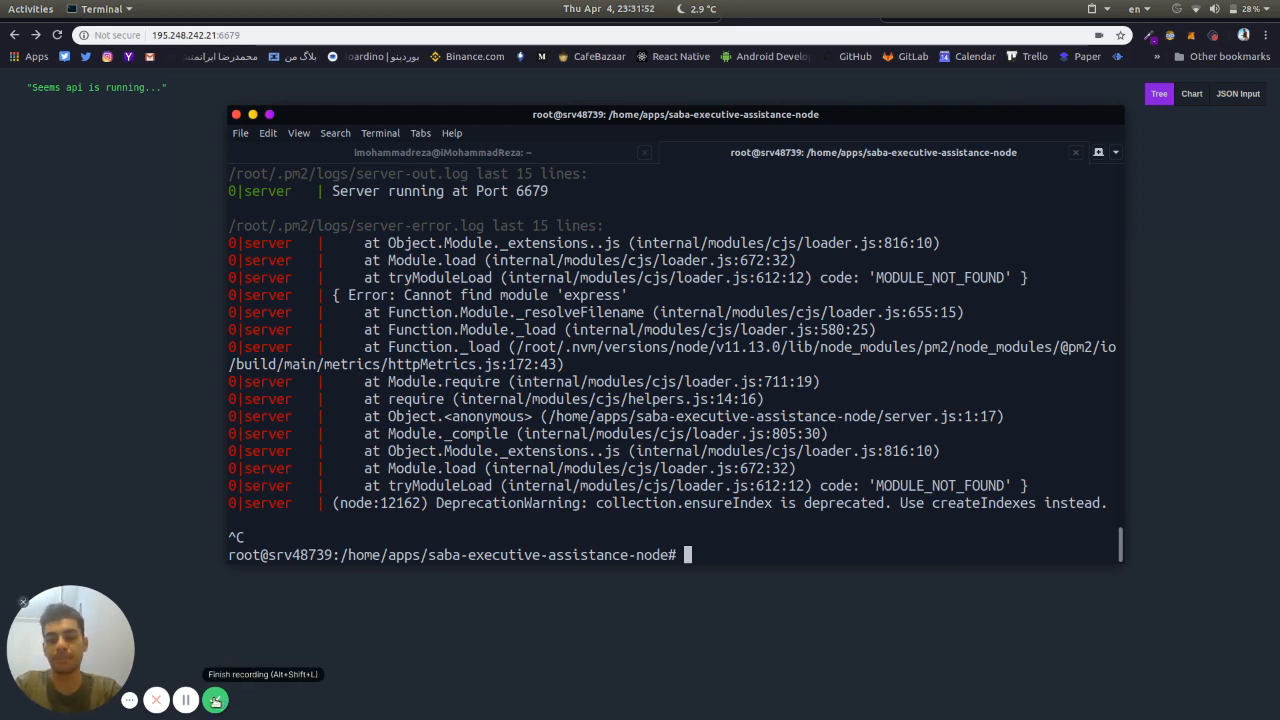